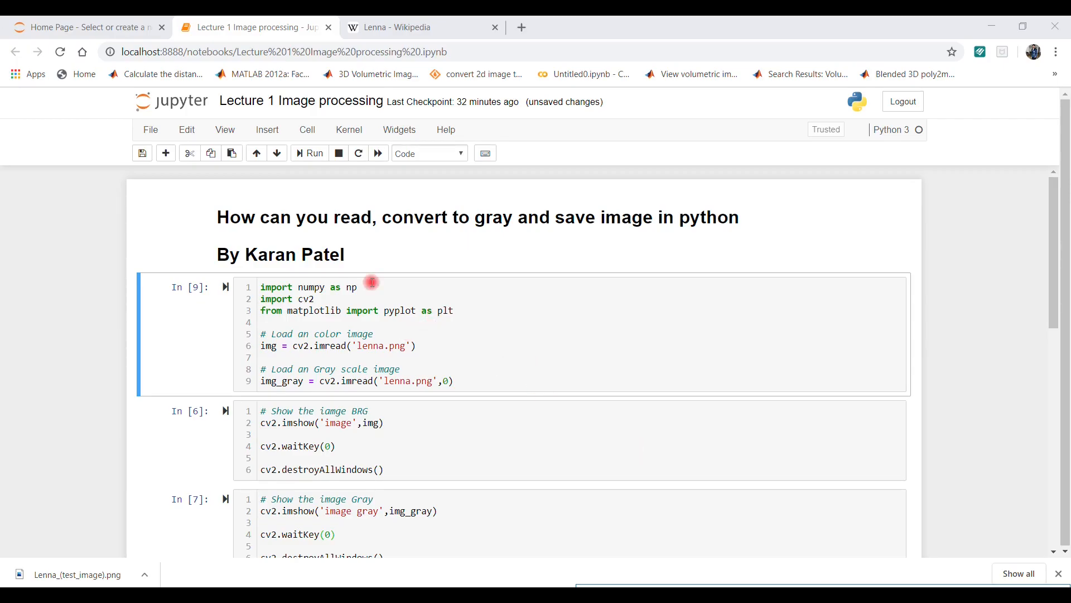
Review the notebook's title cell and the cv2/matplotlib import lines in the loading cell
click(352, 223)
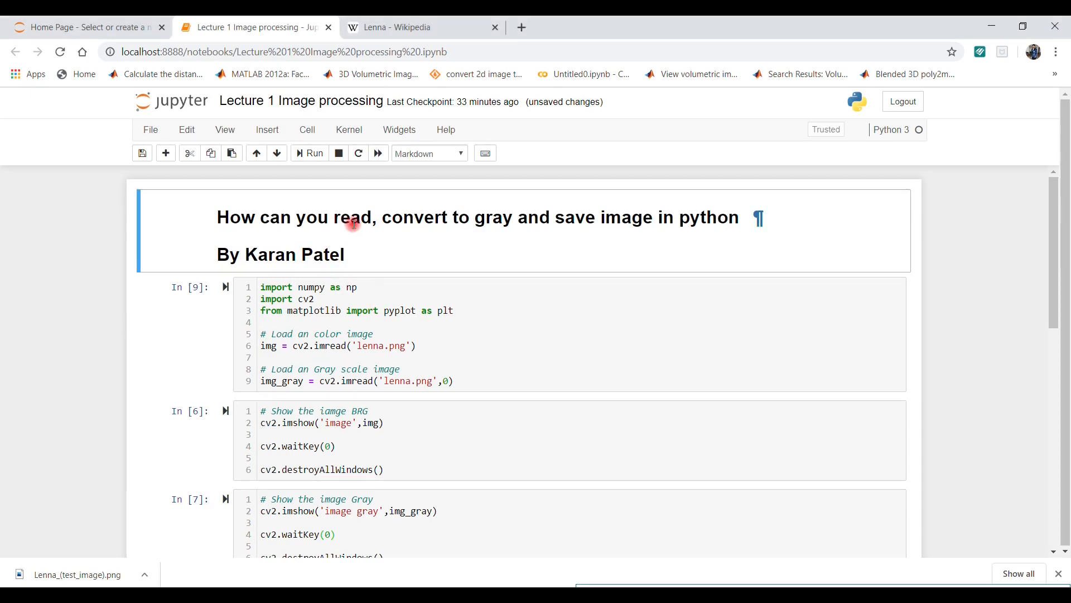
click(468, 310)
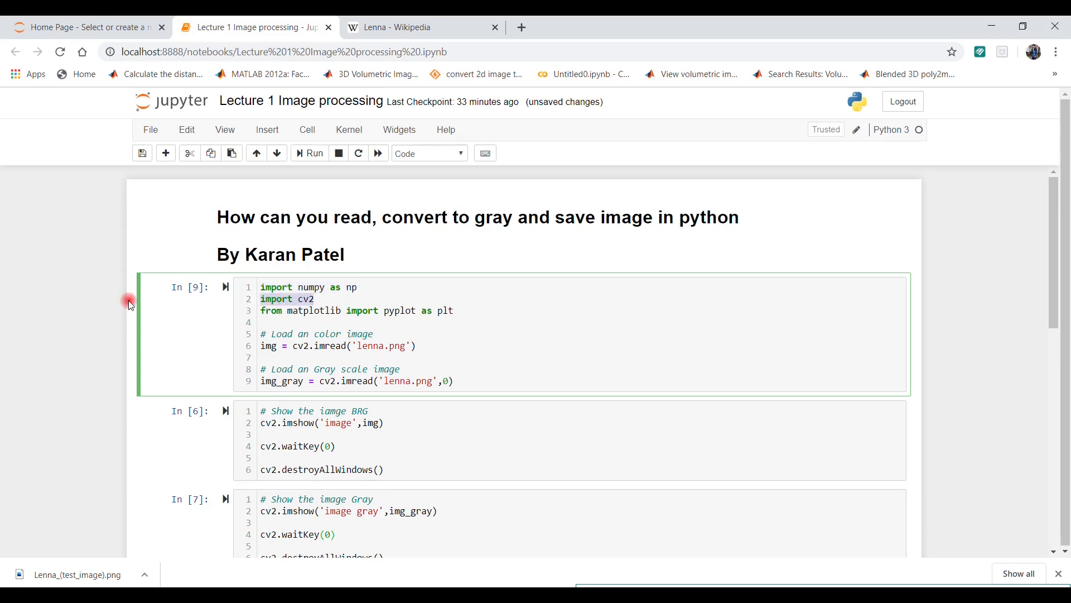
click(471, 315)
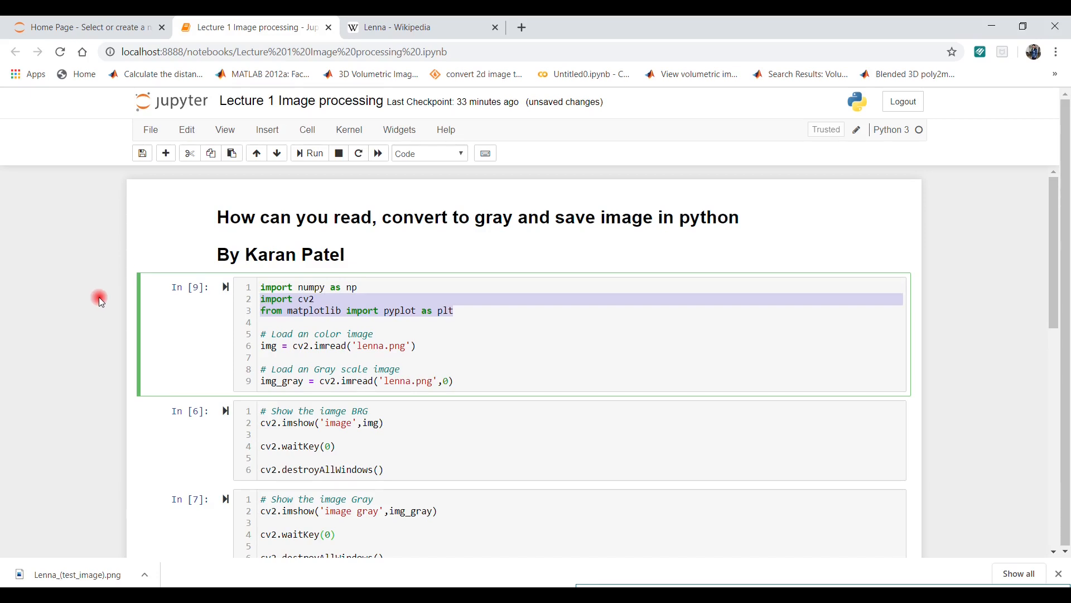
click(347, 319)
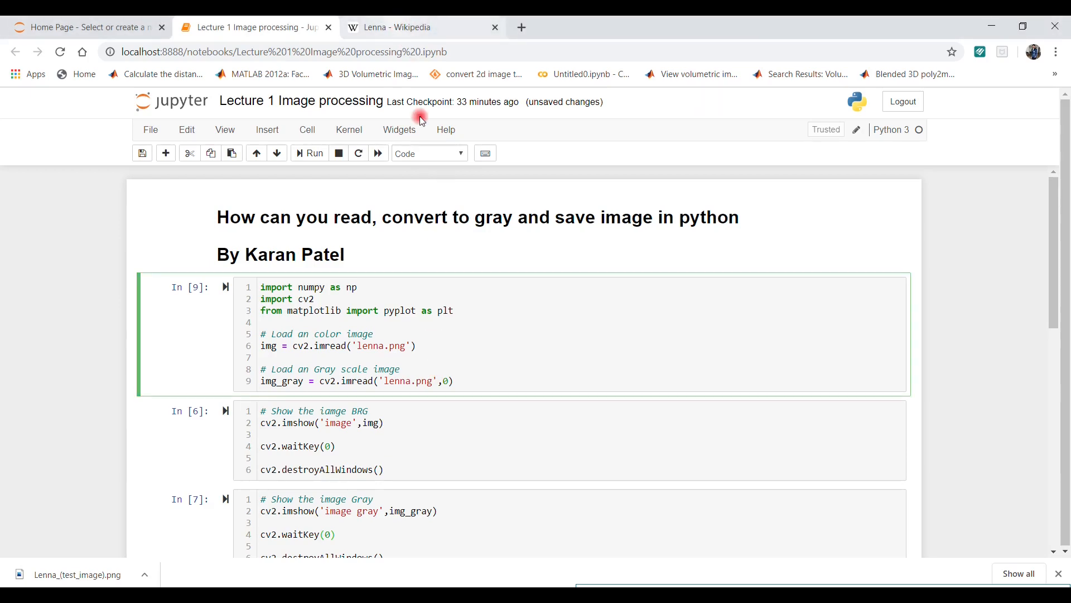
In the Lenna Wikipedia article, highlight the intro and view the test image at full size
click(404, 26)
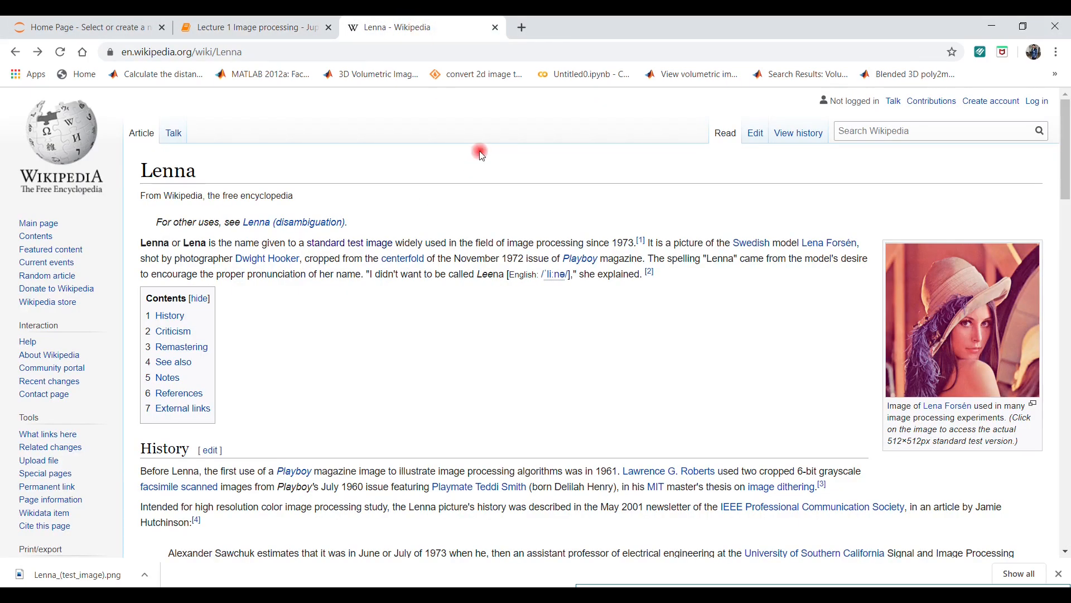
mouse_move(350, 252)
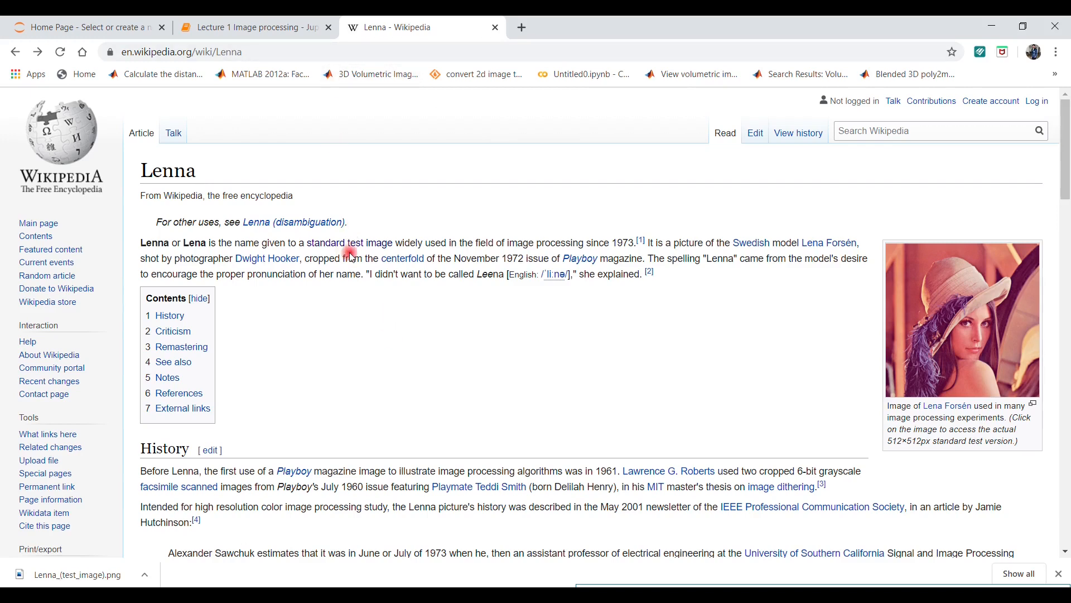
mouse_move(212, 198)
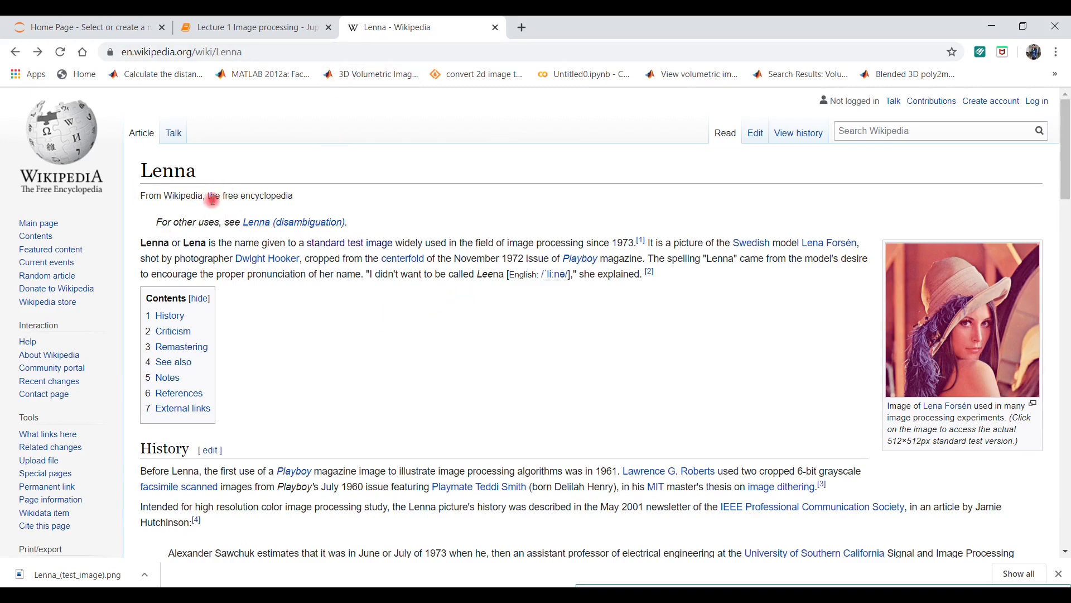
double_click(167, 169)
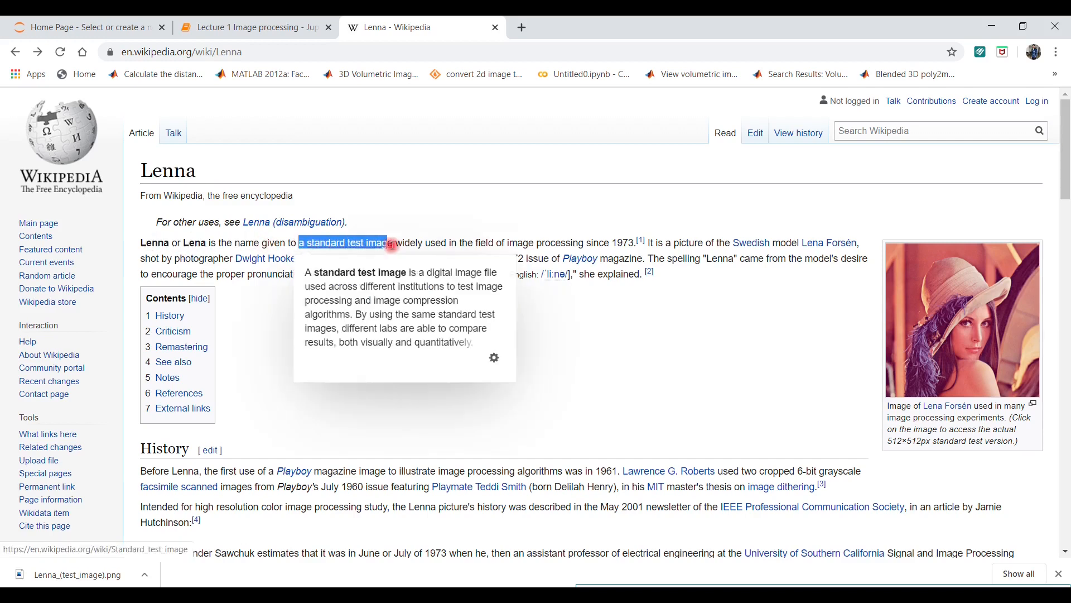
mouse_move(477, 242)
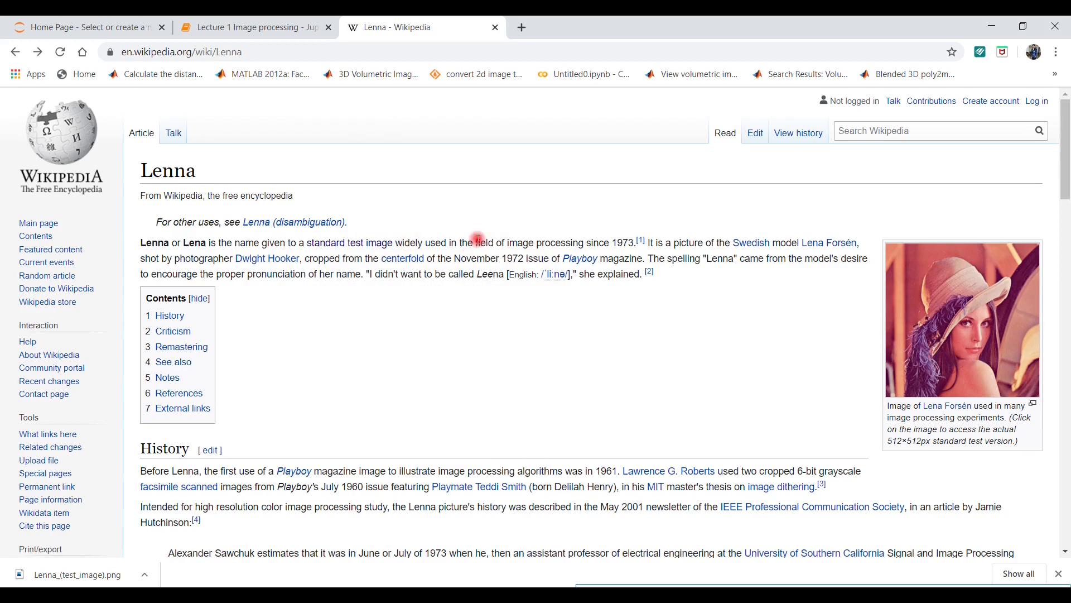
drag(475, 242, 634, 242)
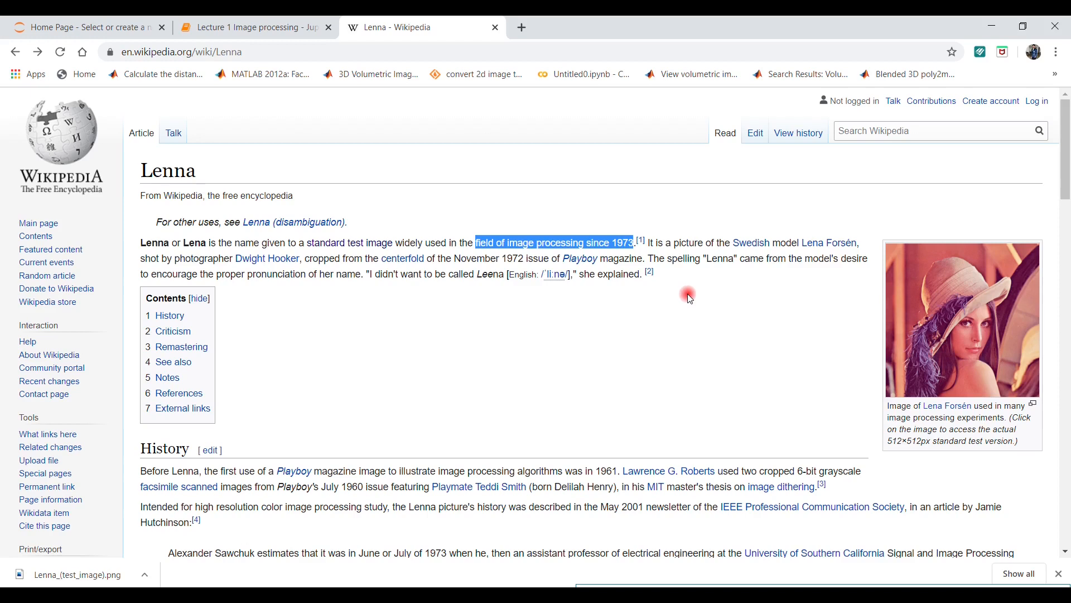
click(961, 319)
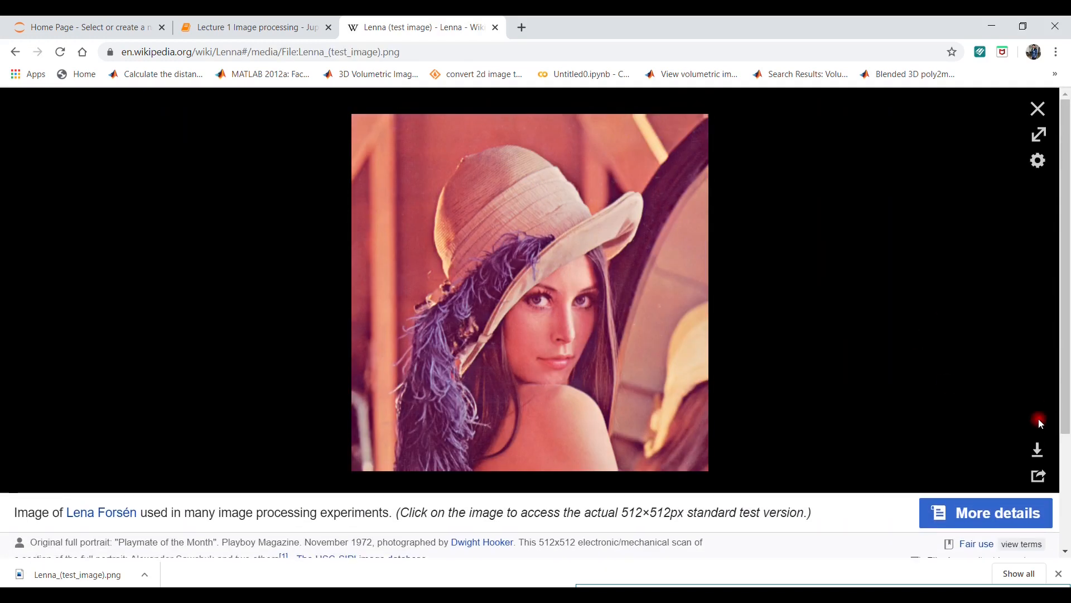
click(250, 26)
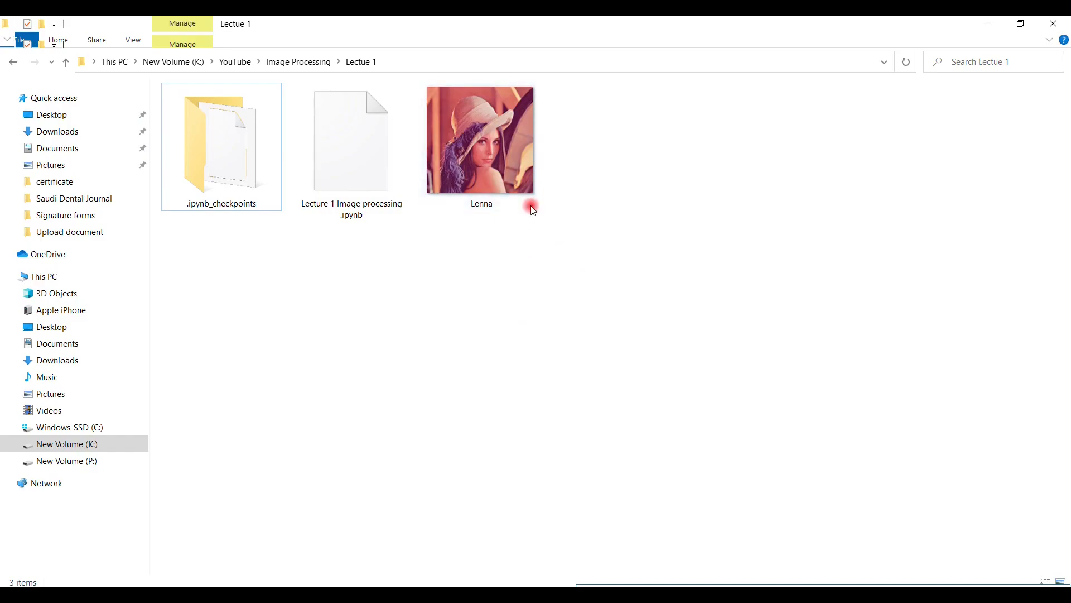
right_click(479, 139)
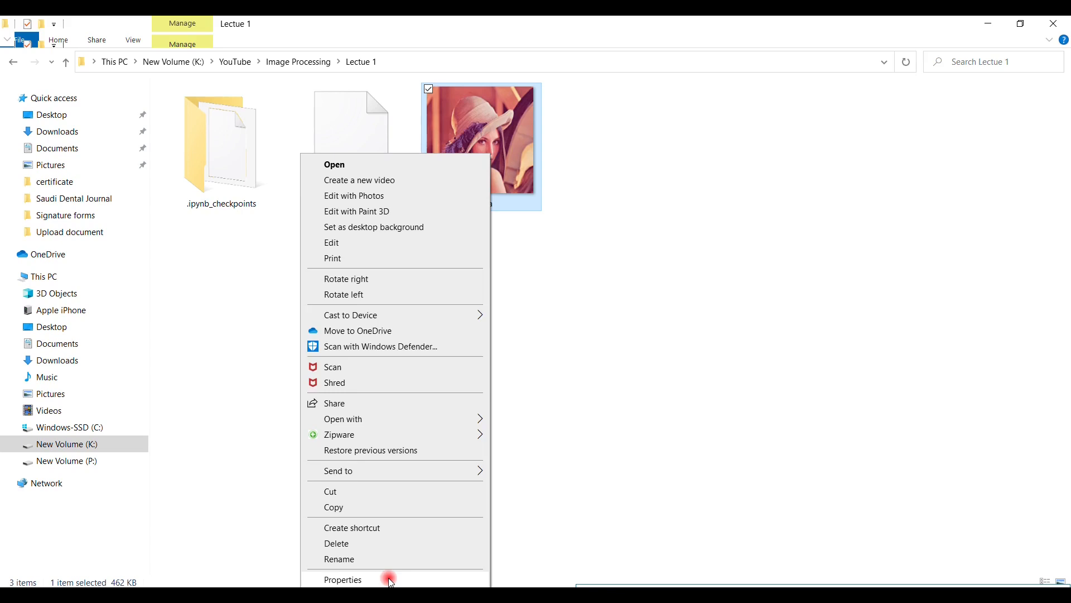
click(343, 580)
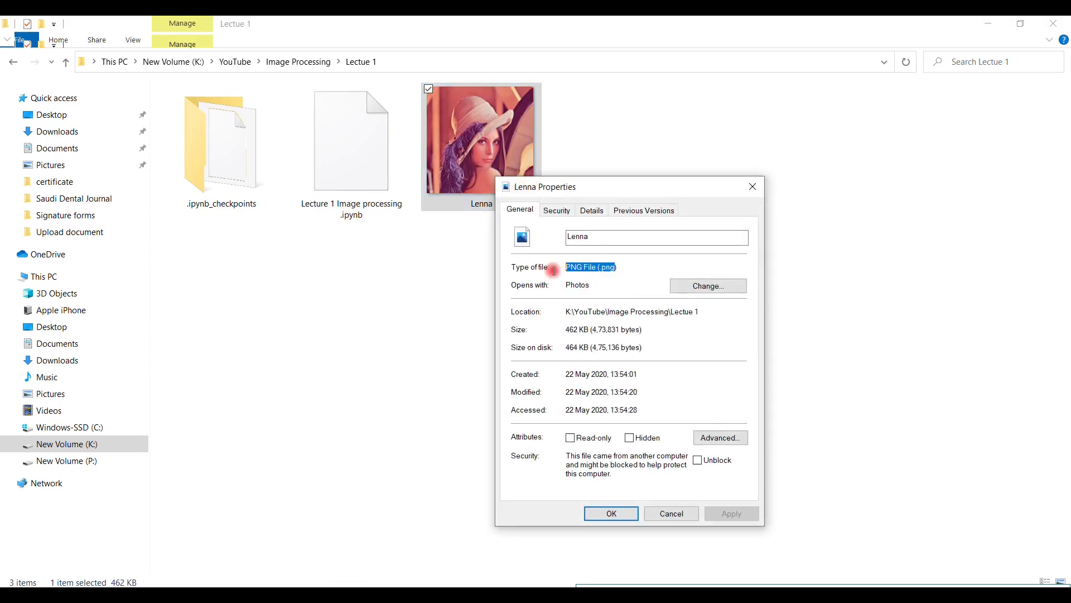
click(612, 513)
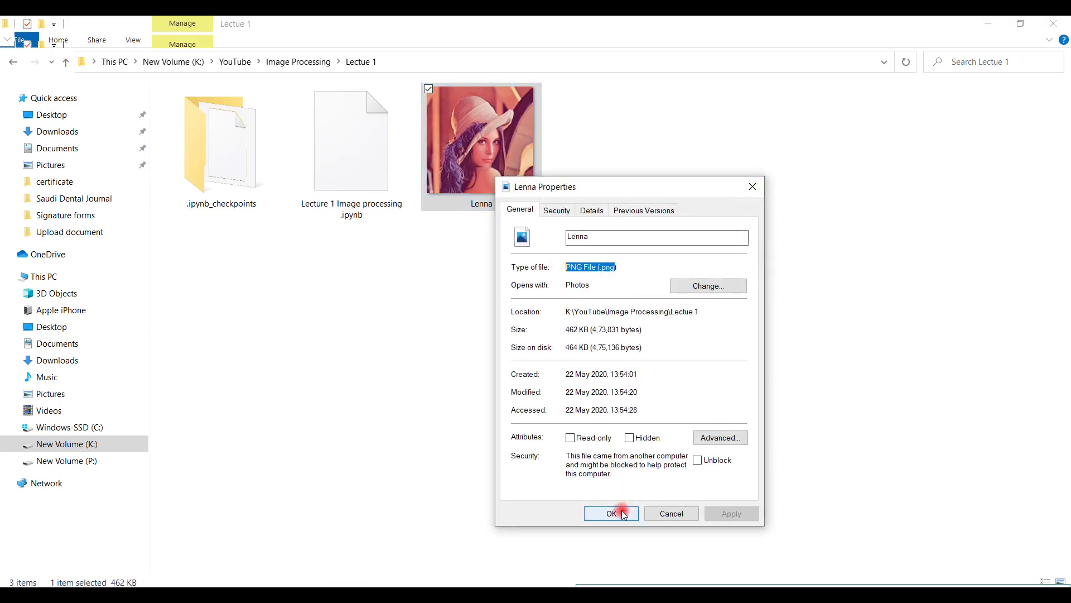
click(612, 513)
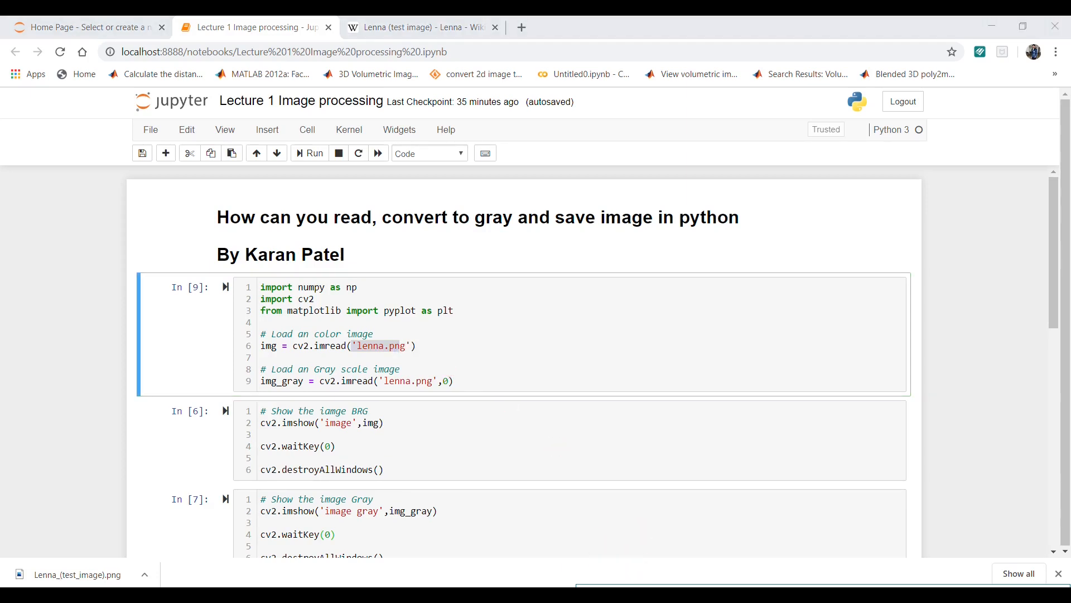
Run the cell that imports cv2/matplotlib and reads lenna.png in colour and grayscale
click(473, 377)
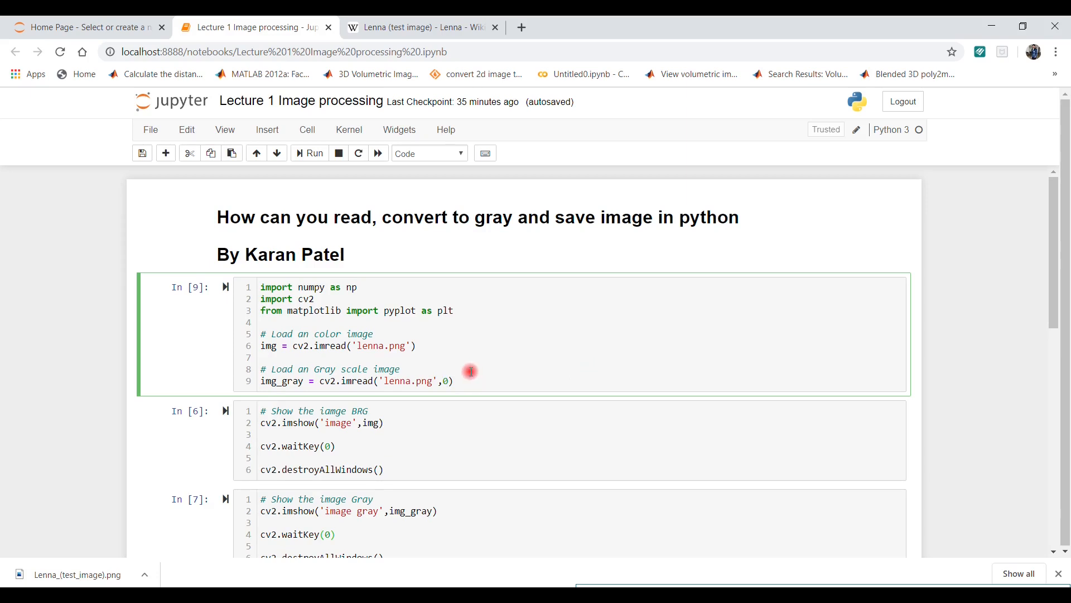
mouse_move(529, 359)
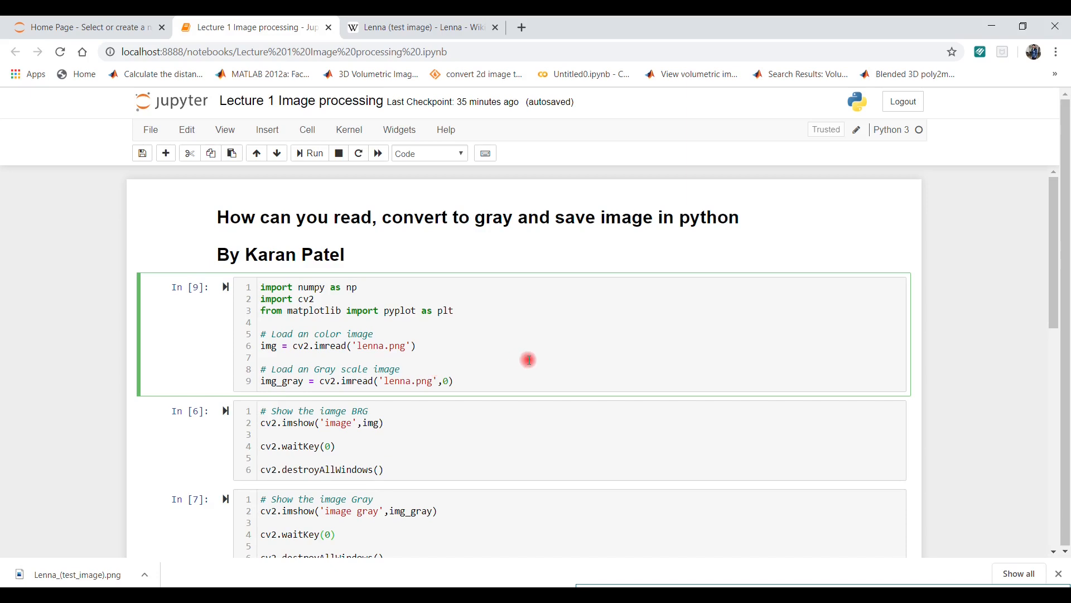
mouse_move(523, 356)
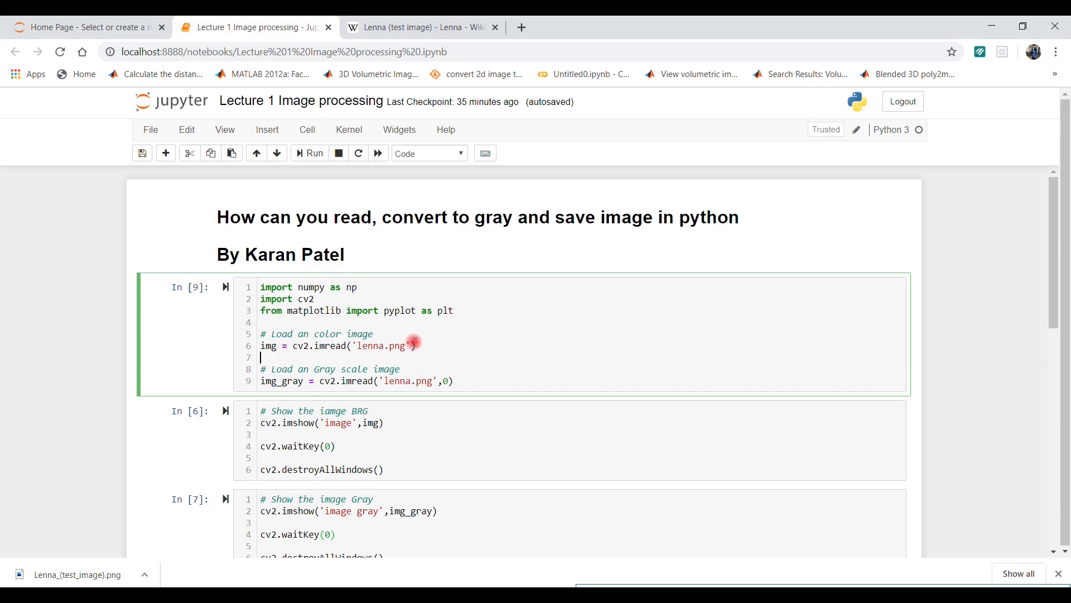
click(292, 346)
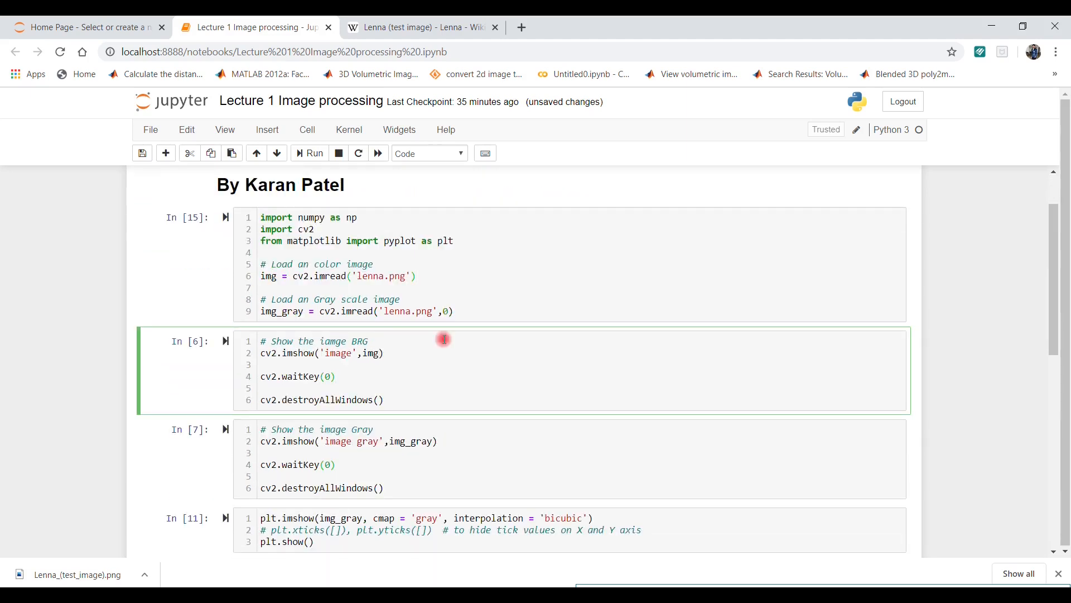
Run the cv2.imshow cell so the colour Lenna 'image' window opens, then move it aside
key(Enter)
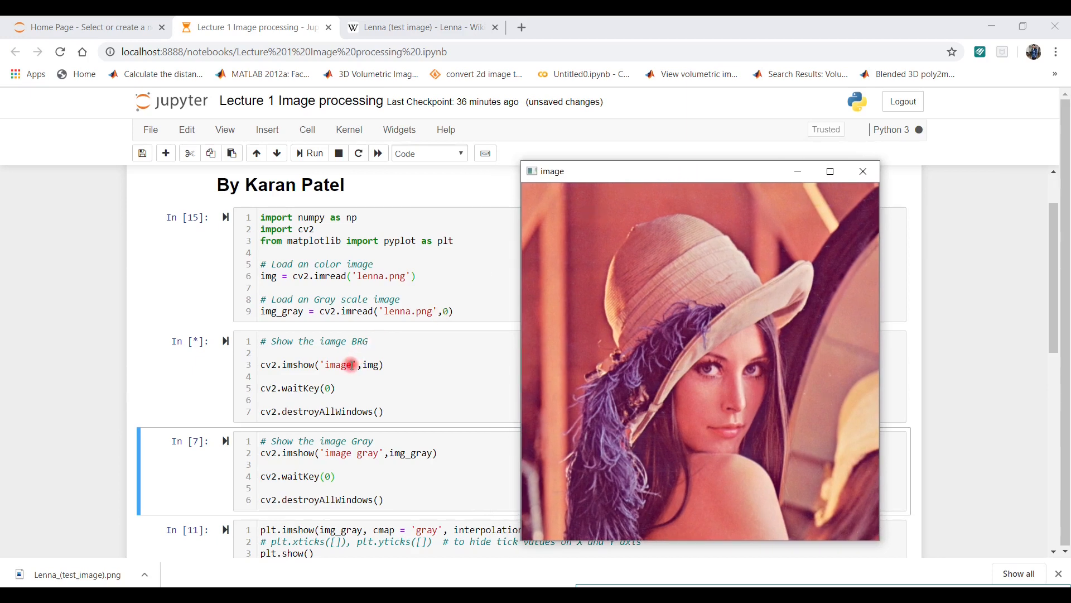
drag(696, 171, 738, 155)
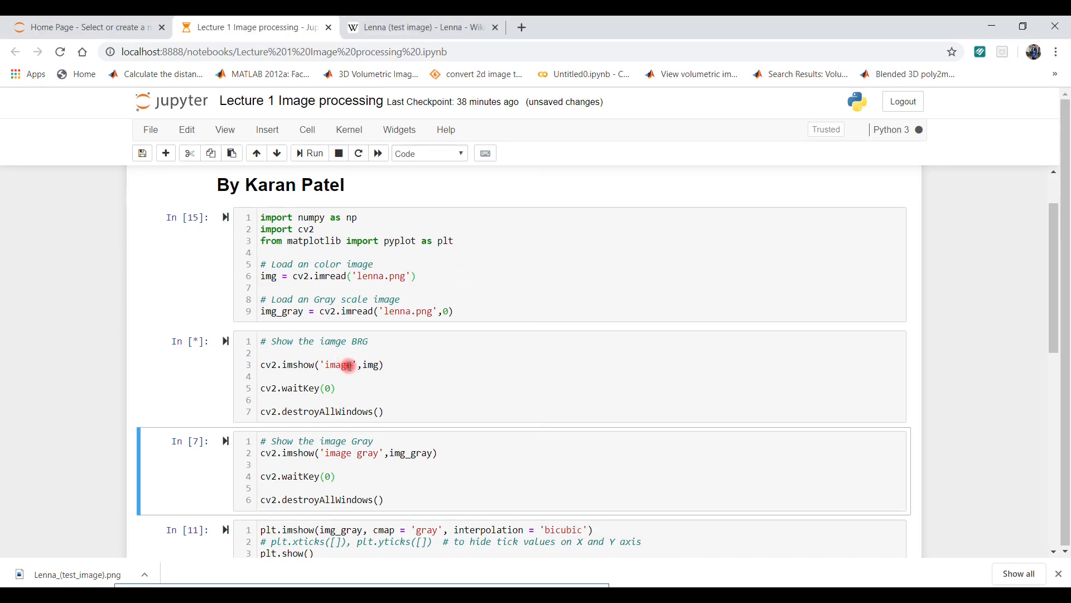
click(309, 152)
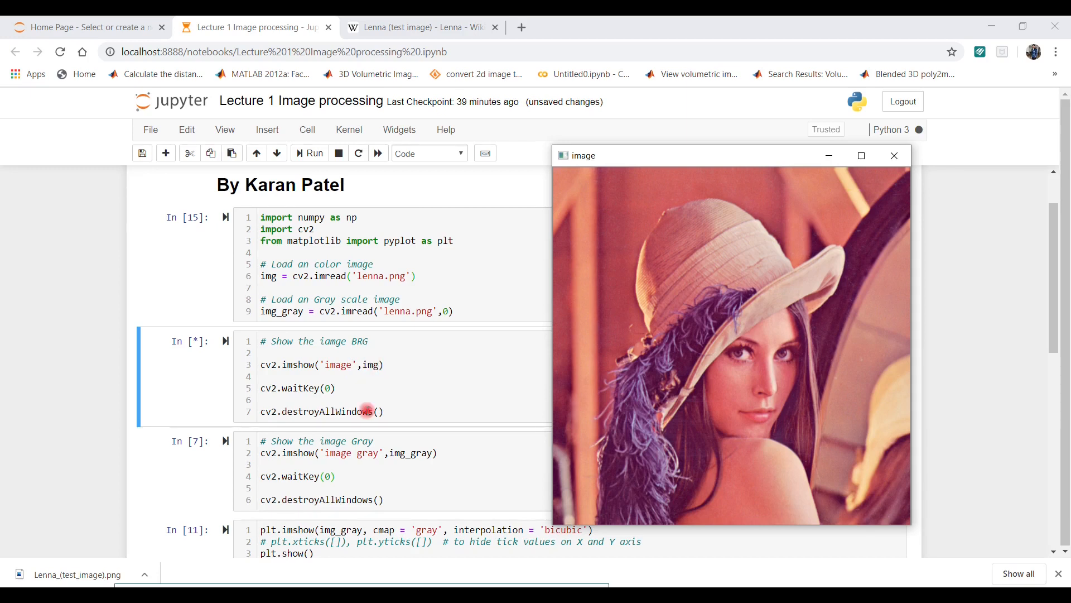
mouse_move(466, 379)
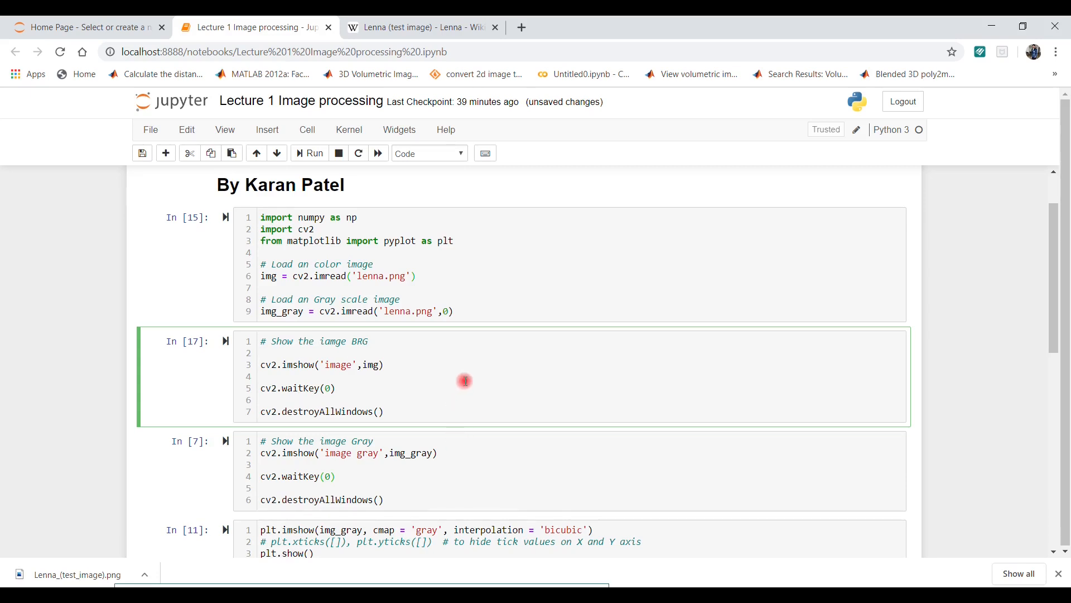
Run the grayscale display cell so the 'image gray' window opens, and move it left
scroll(down, 3)
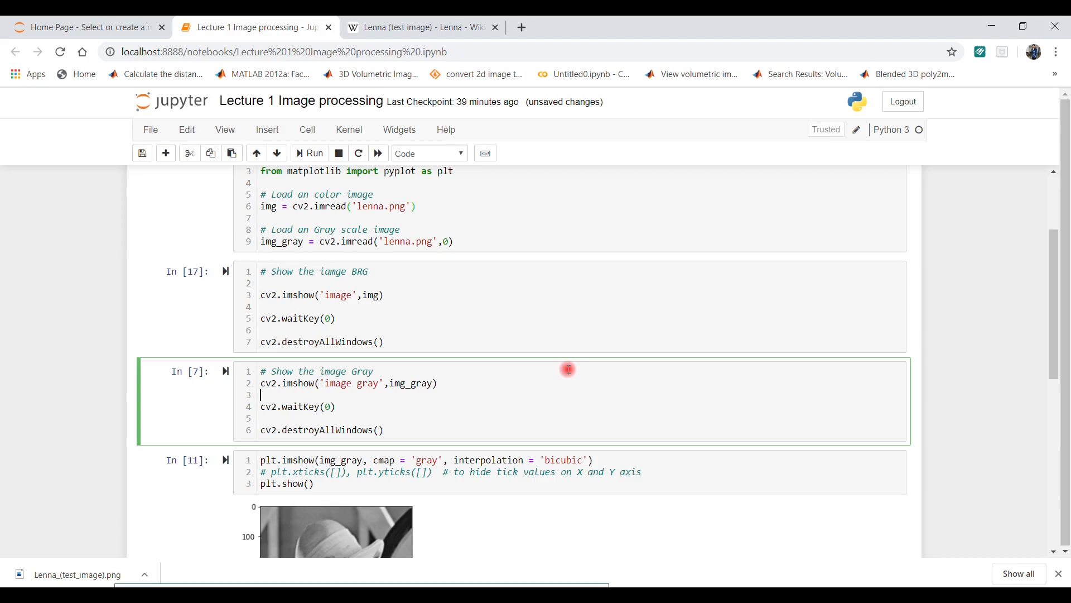
mouse_move(419, 422)
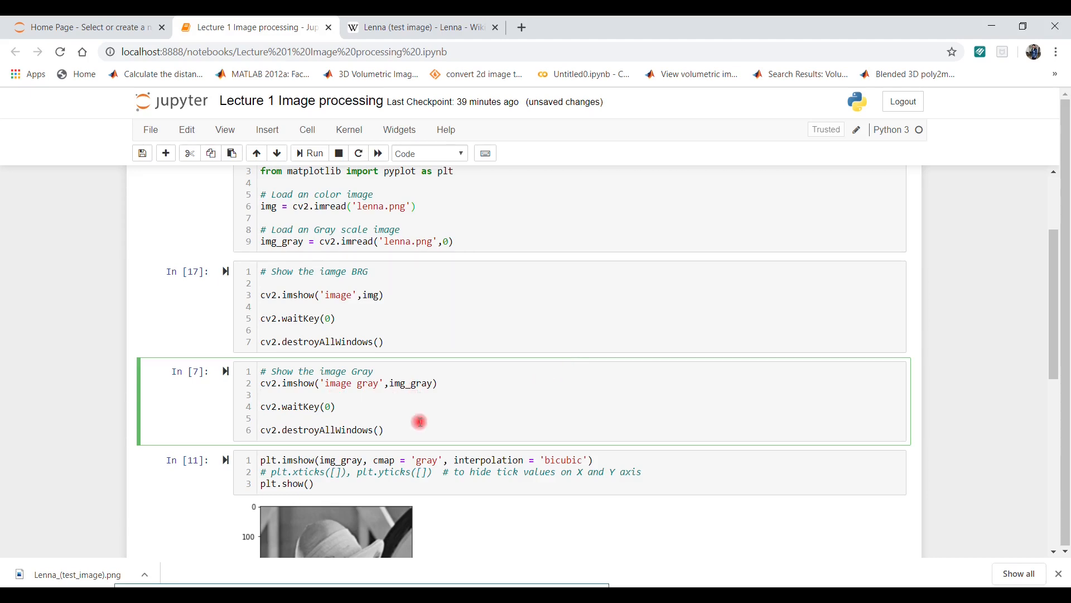
click(336, 418)
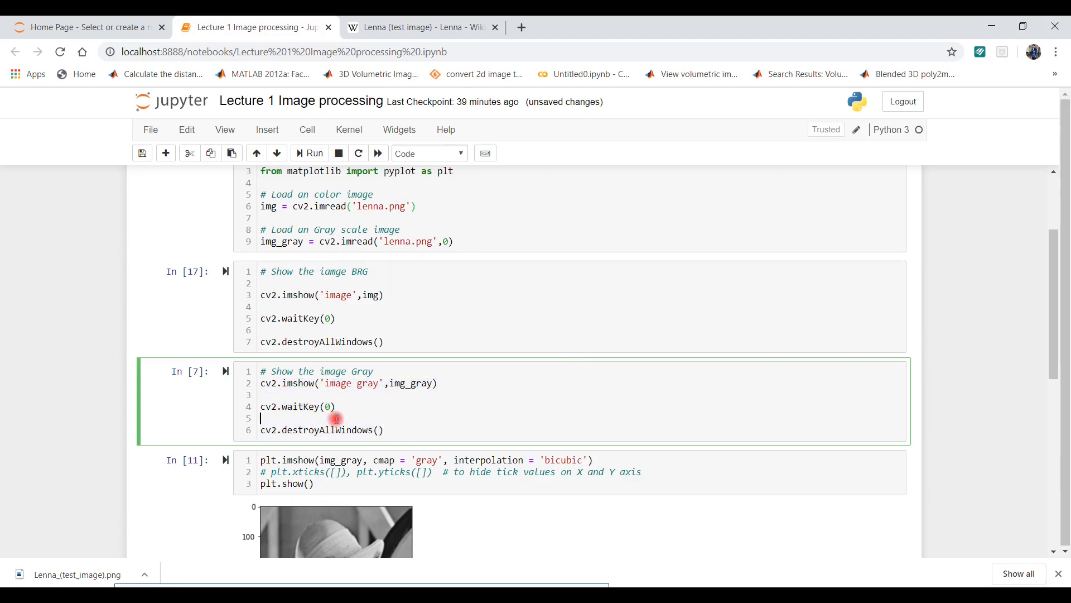
key(ctrl+a)
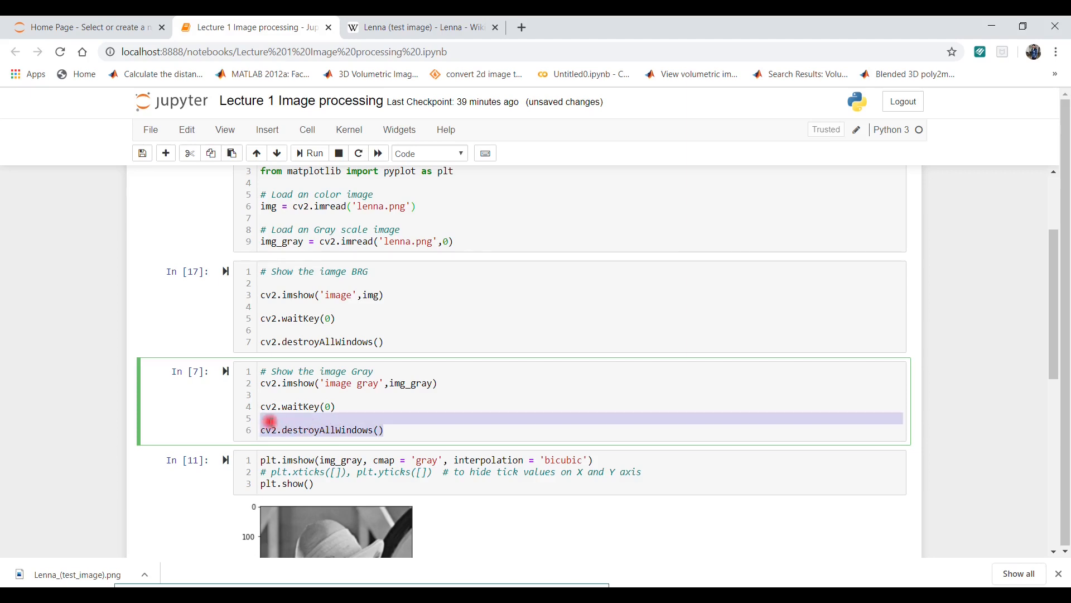
click(419, 406)
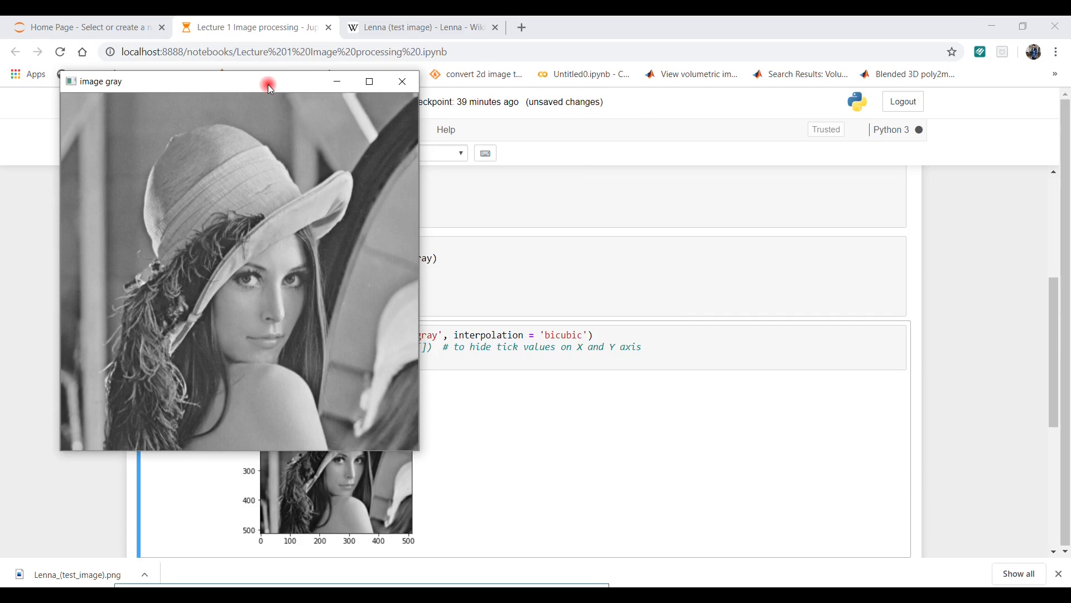
drag(269, 81, 709, 140)
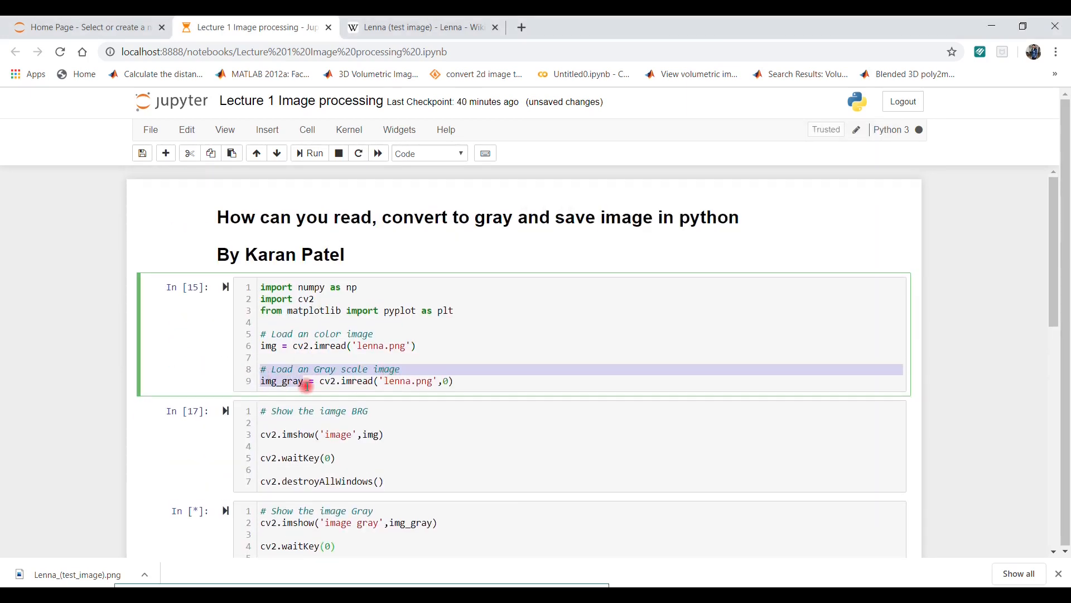
scroll(down, 3)
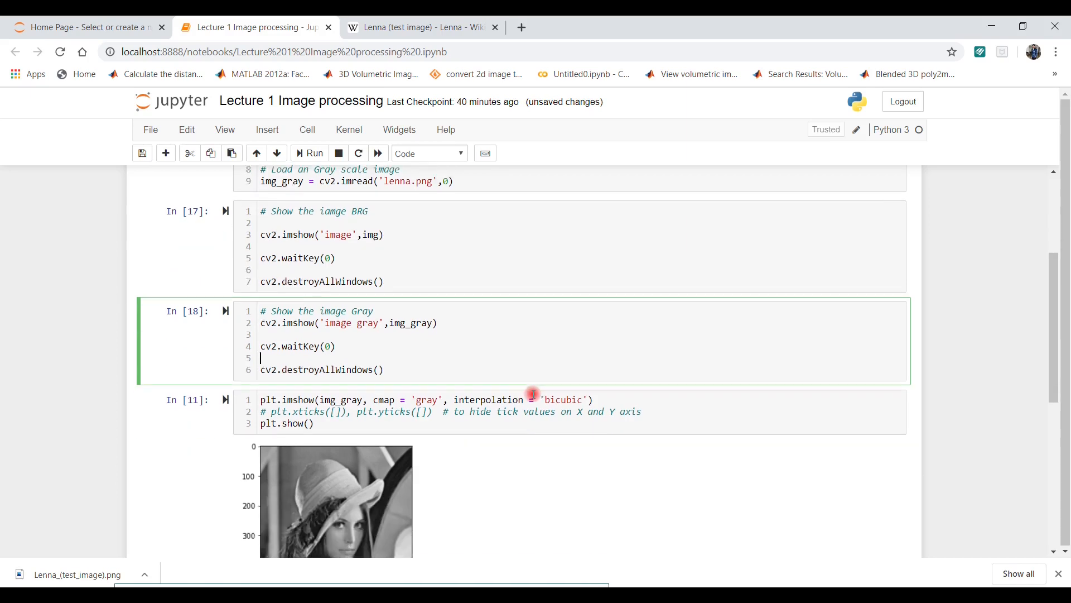
Scroll to the matplotlib cell plotting gray Lenna with bicubic interpolation
scroll(down, 3)
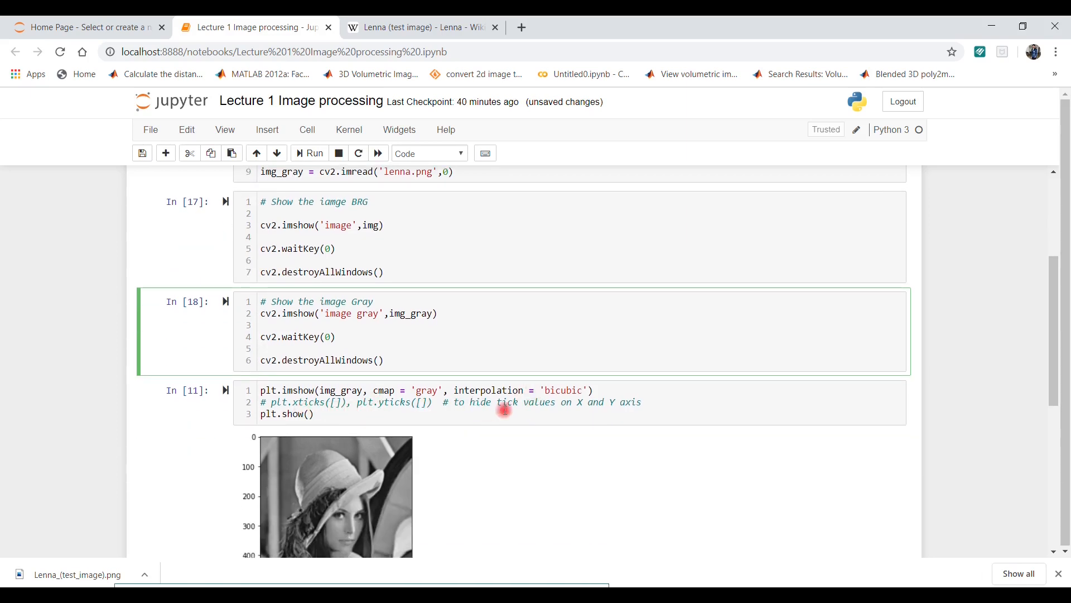
mouse_move(301, 452)
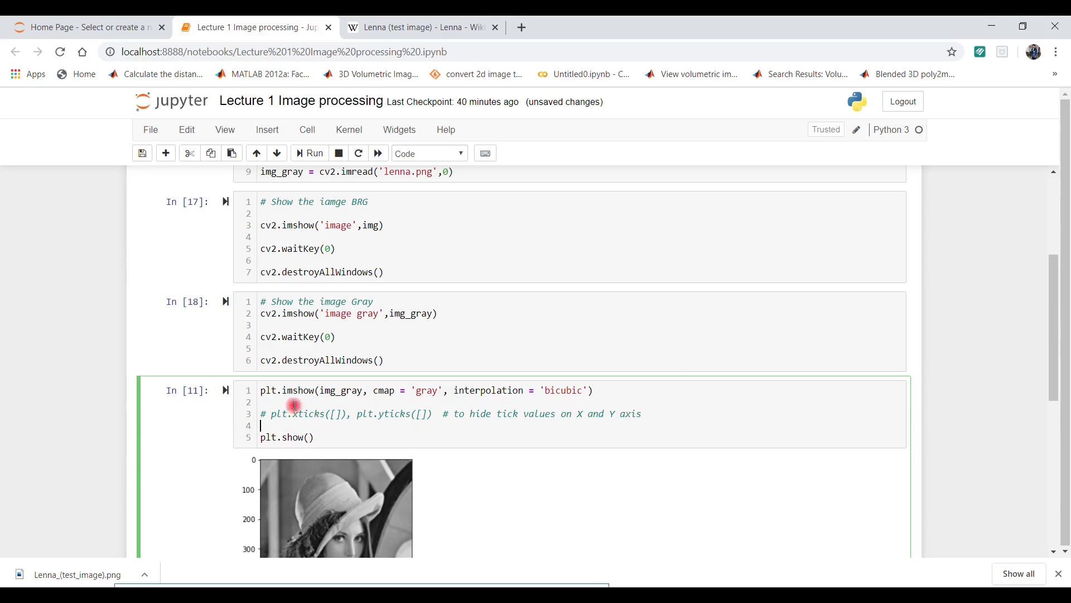
Edit the matplotlib cell to uncomment the plt.xticks/plt.yticks tick-hiding line
click(319, 391)
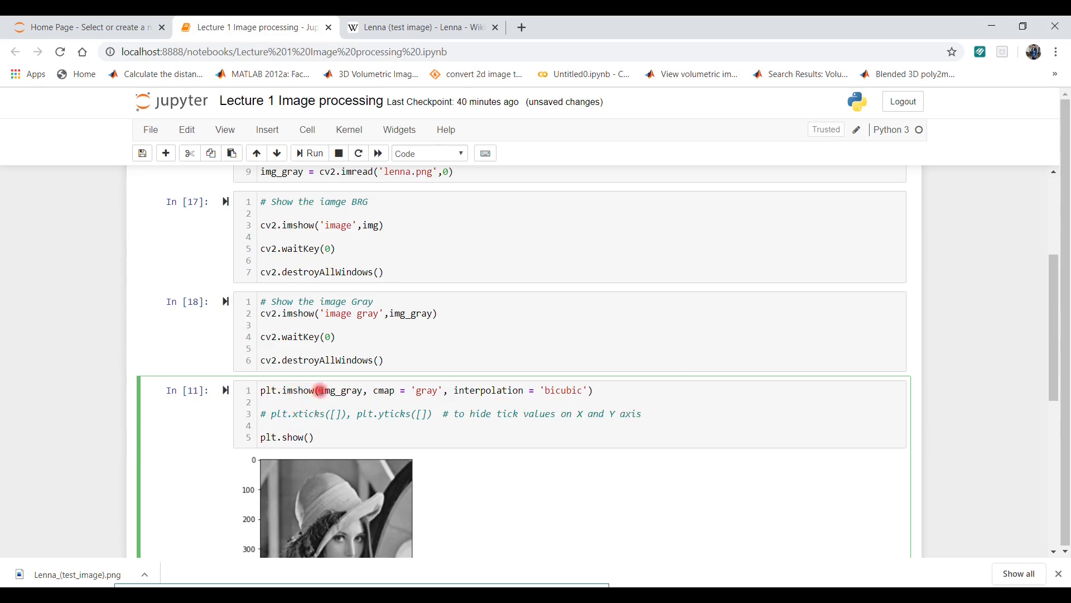
double_click(342, 391)
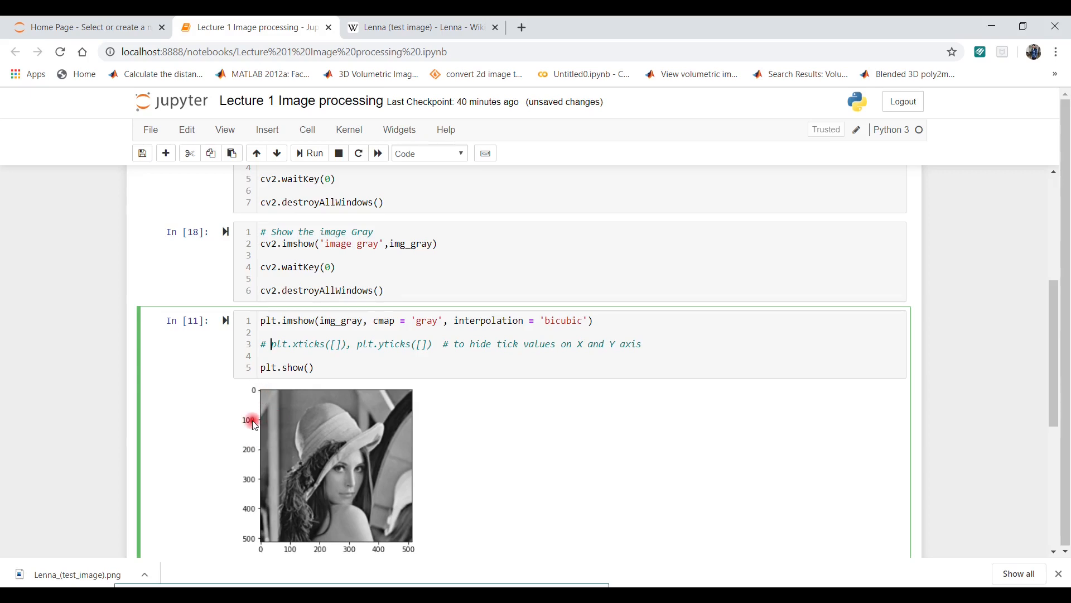
mouse_move(254, 511)
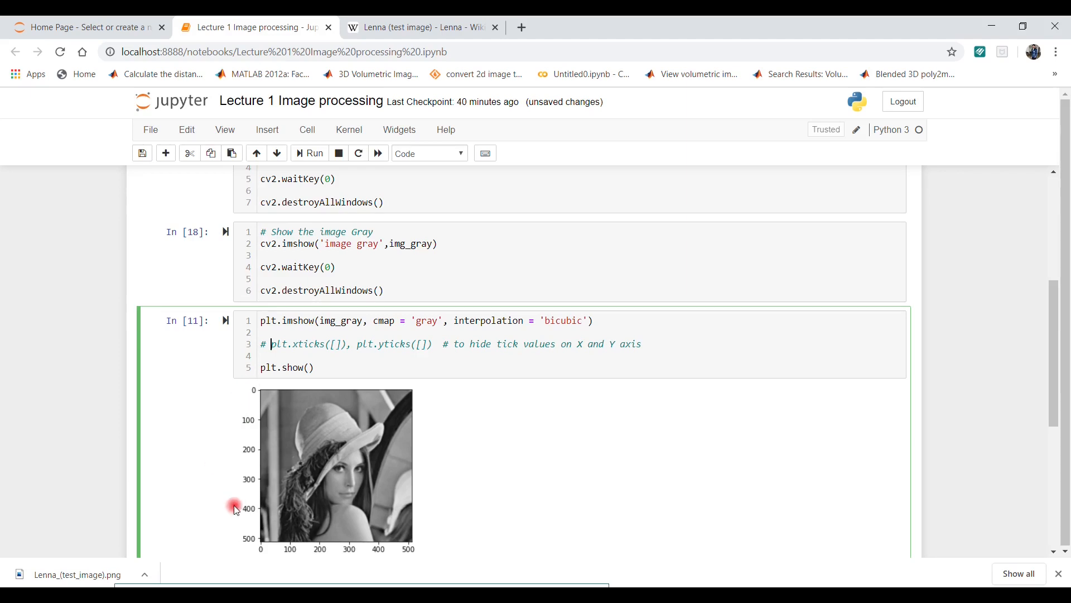
mouse_move(287, 420)
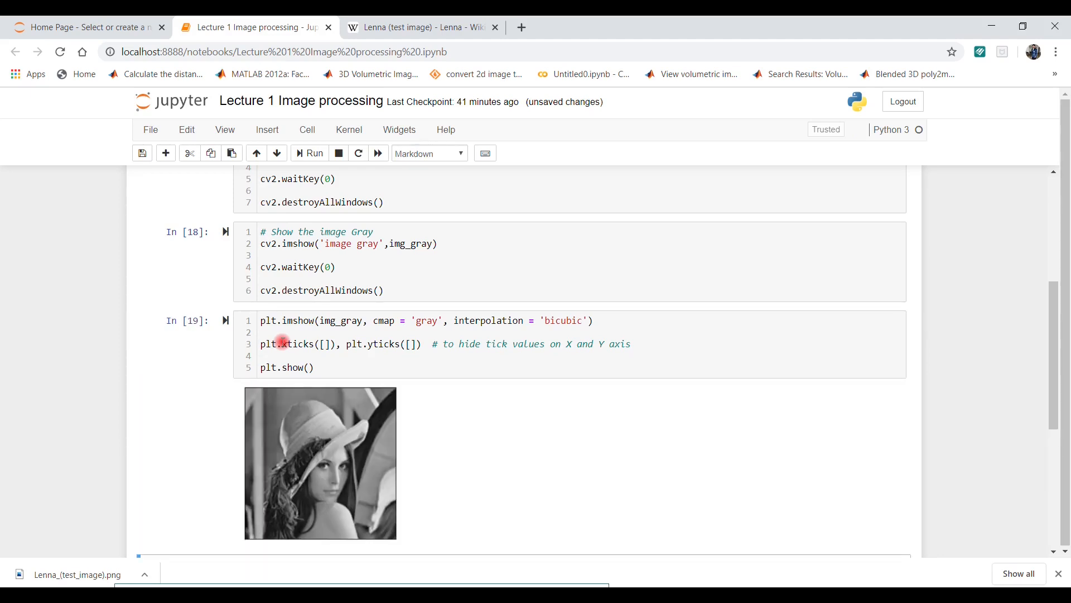
mouse_move(352, 263)
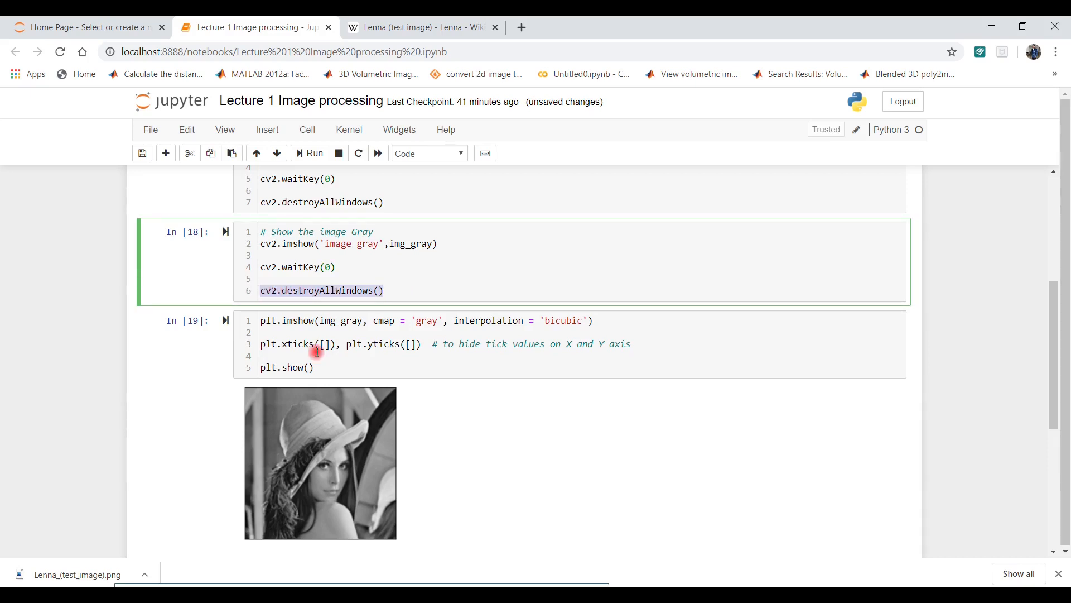
scroll(down, 3)
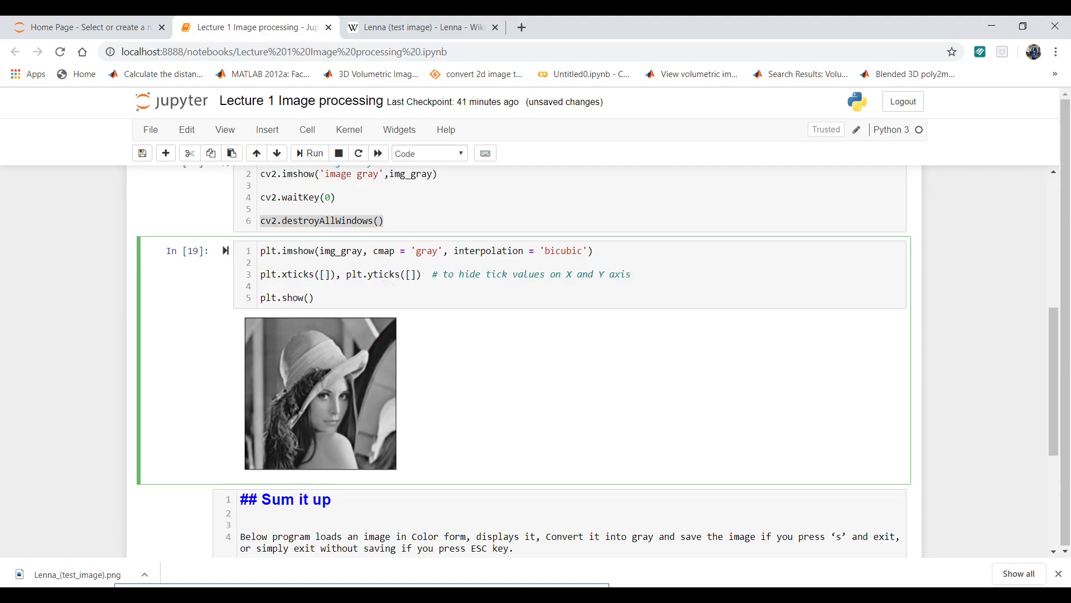
scroll(down, 3)
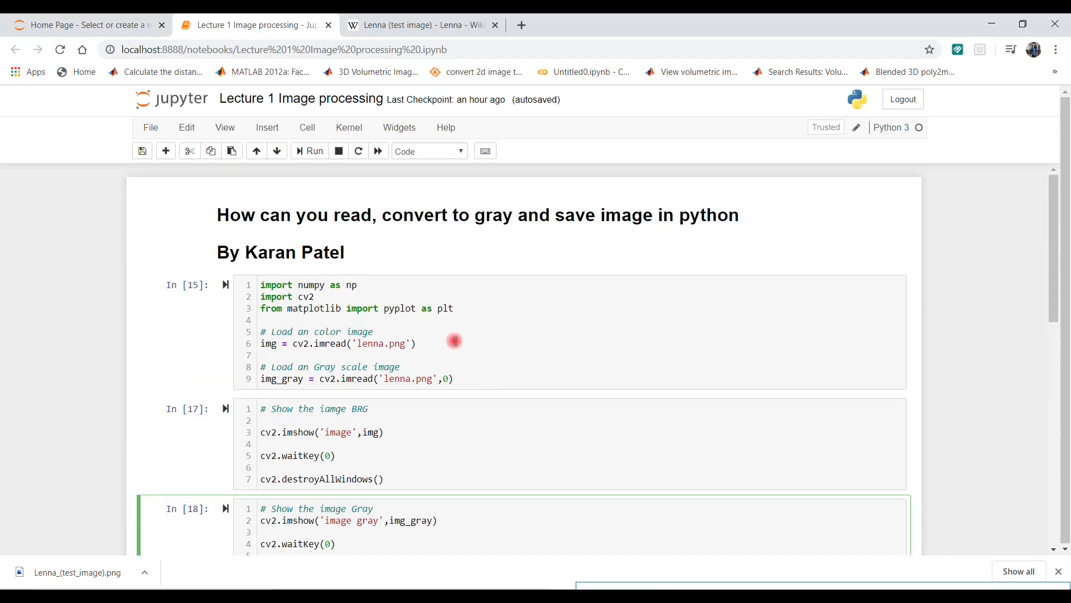
scroll(down, 3)
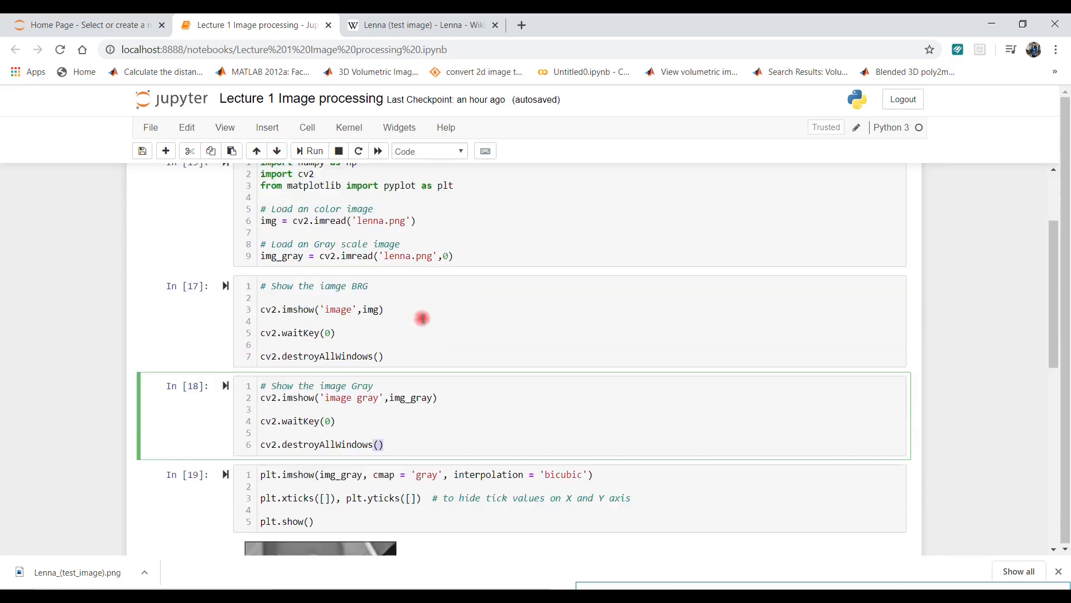
scroll(down, 3)
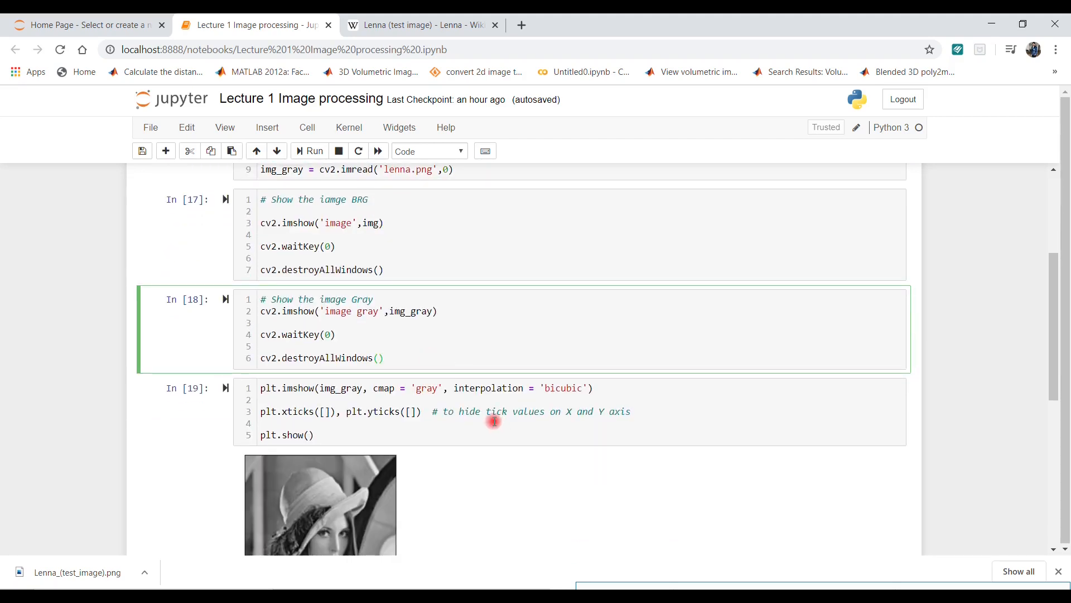
scroll(down, 3)
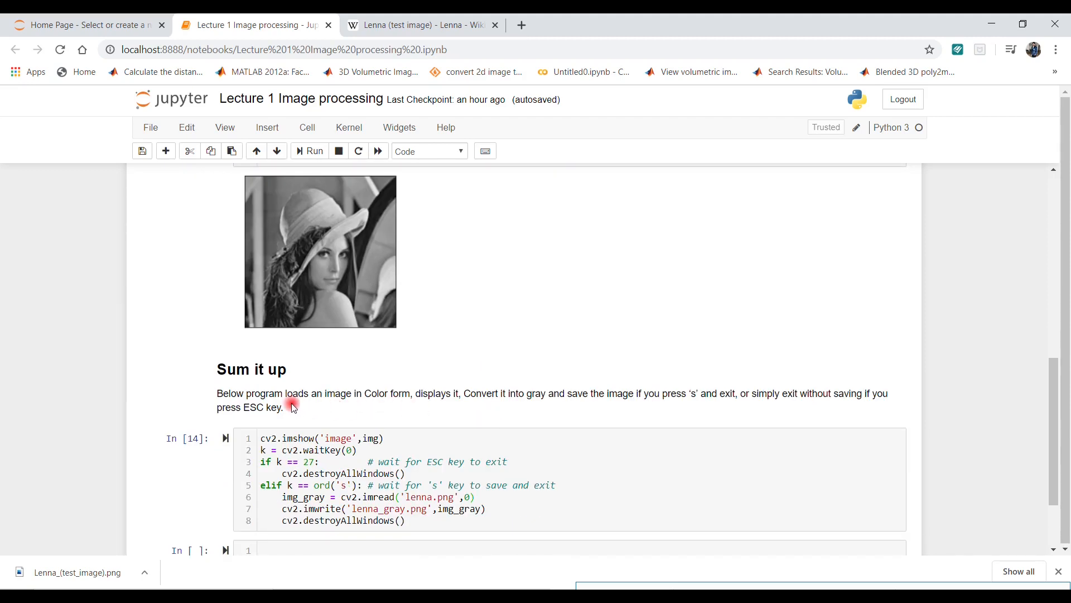
drag(216, 393, 284, 406)
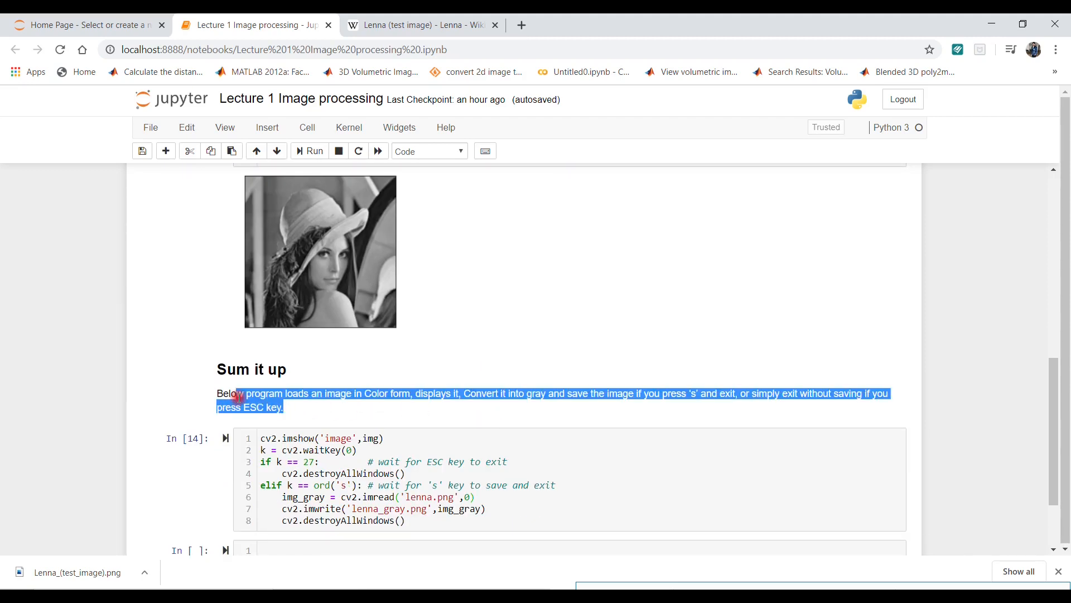
Run the cv2.waitKey save-on-keypress program so the colour Lenna window awaits a key
click(418, 408)
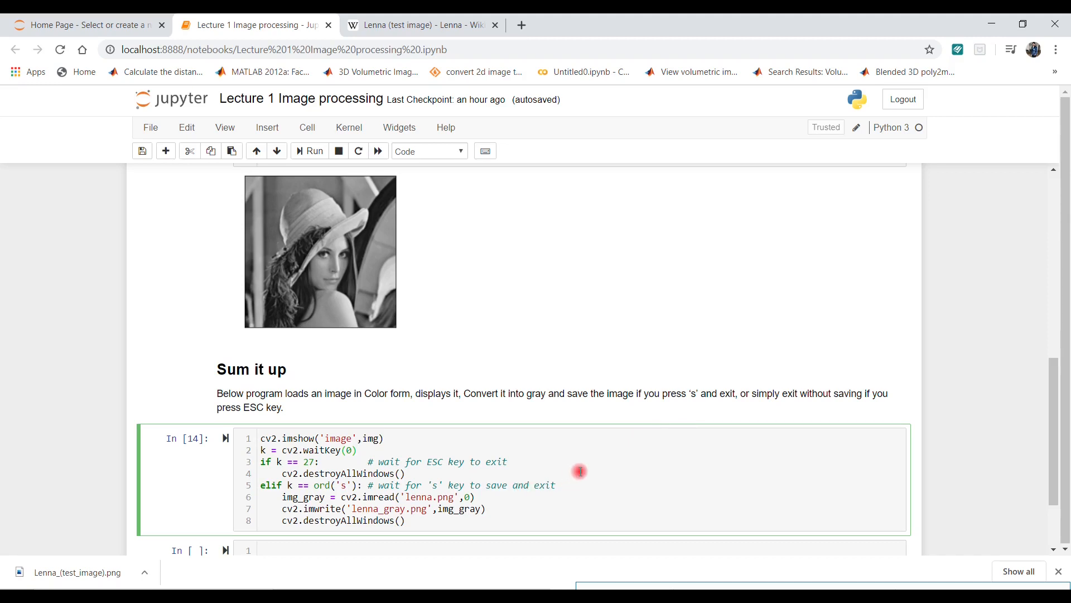
mouse_move(663, 450)
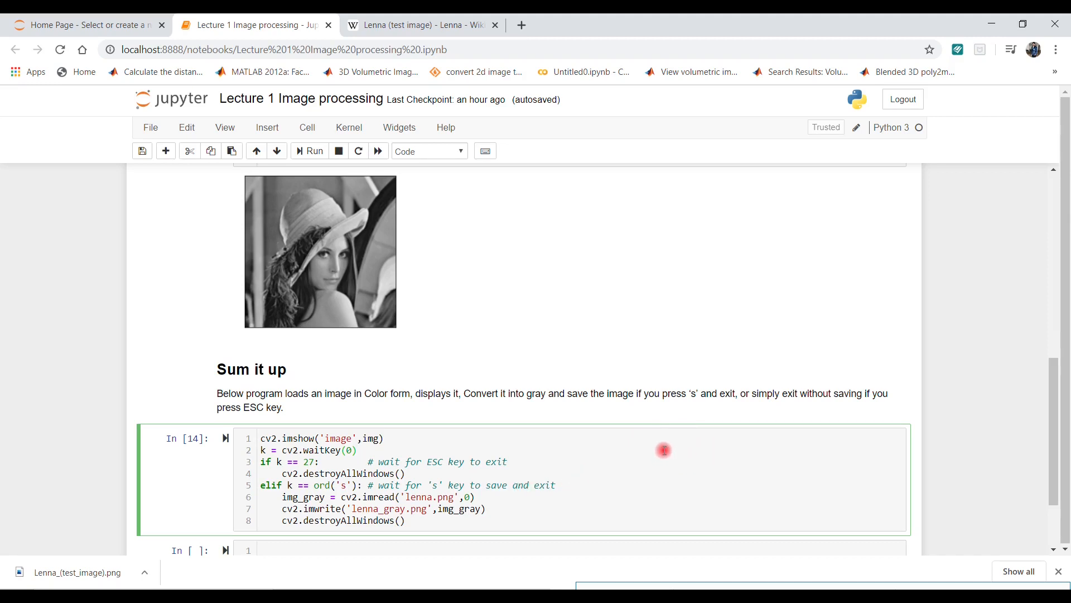
mouse_move(737, 483)
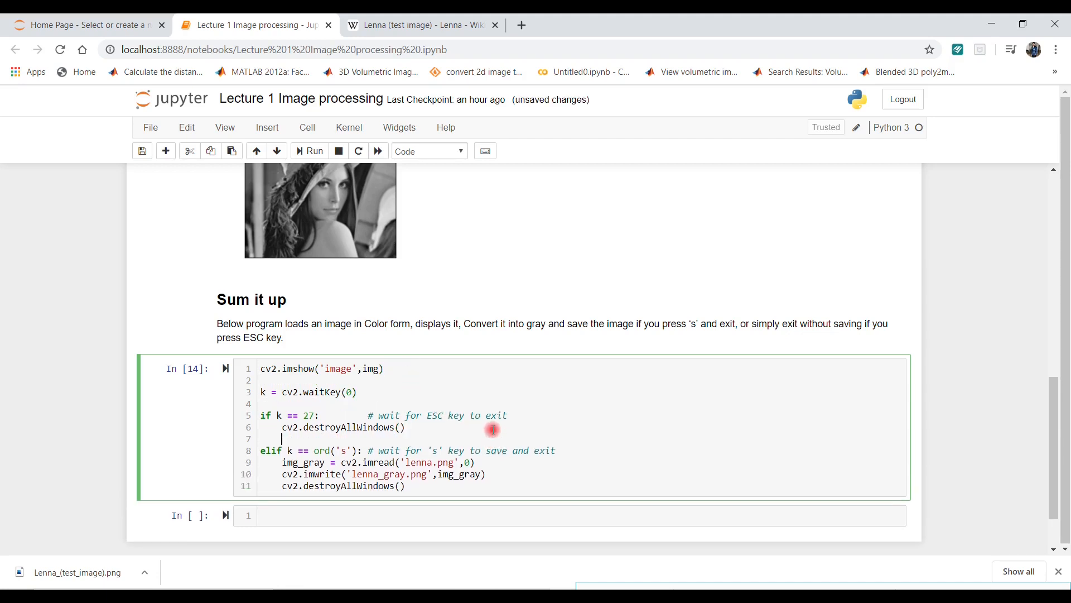
mouse_move(573, 486)
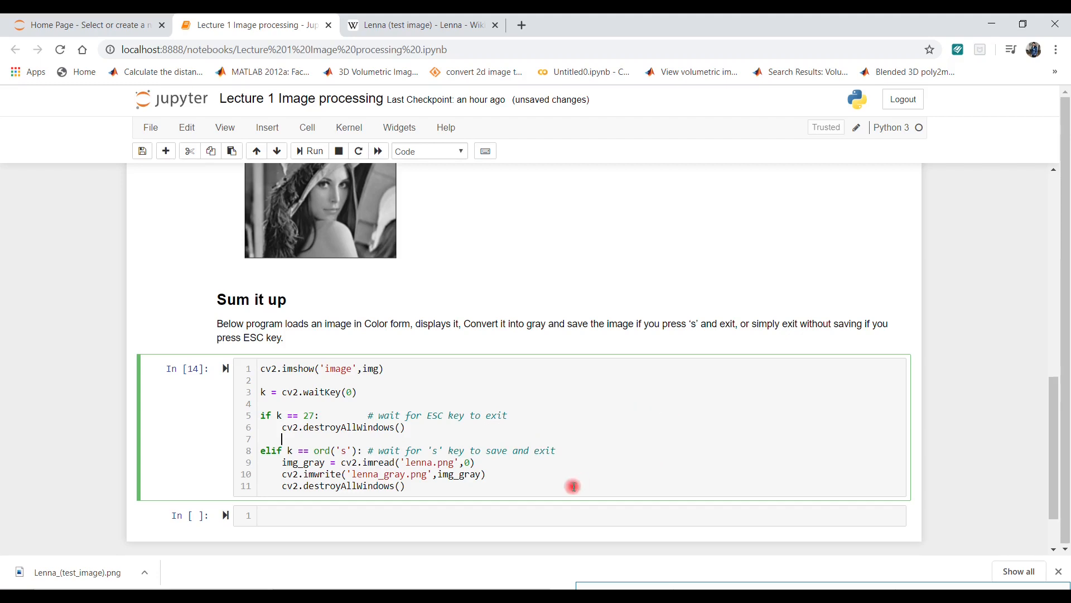
mouse_move(415, 415)
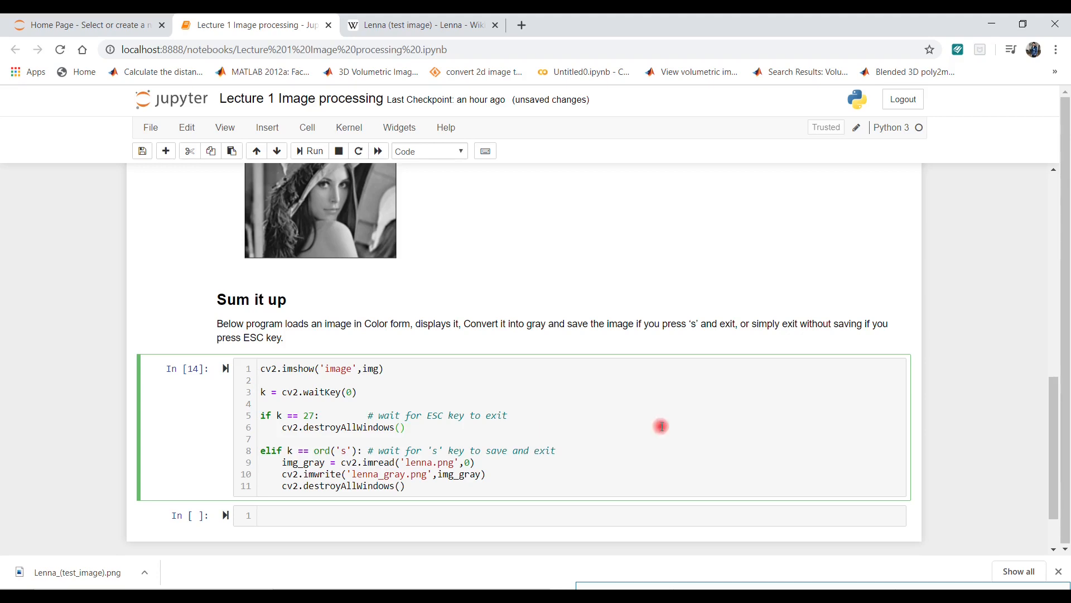
click(308, 150)
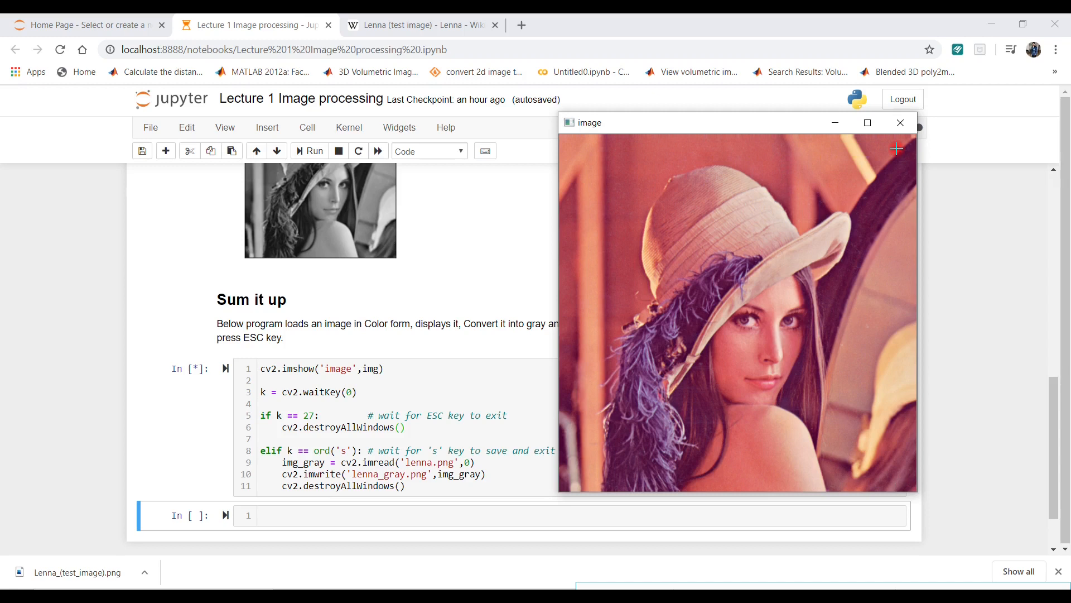
mouse_move(877, 181)
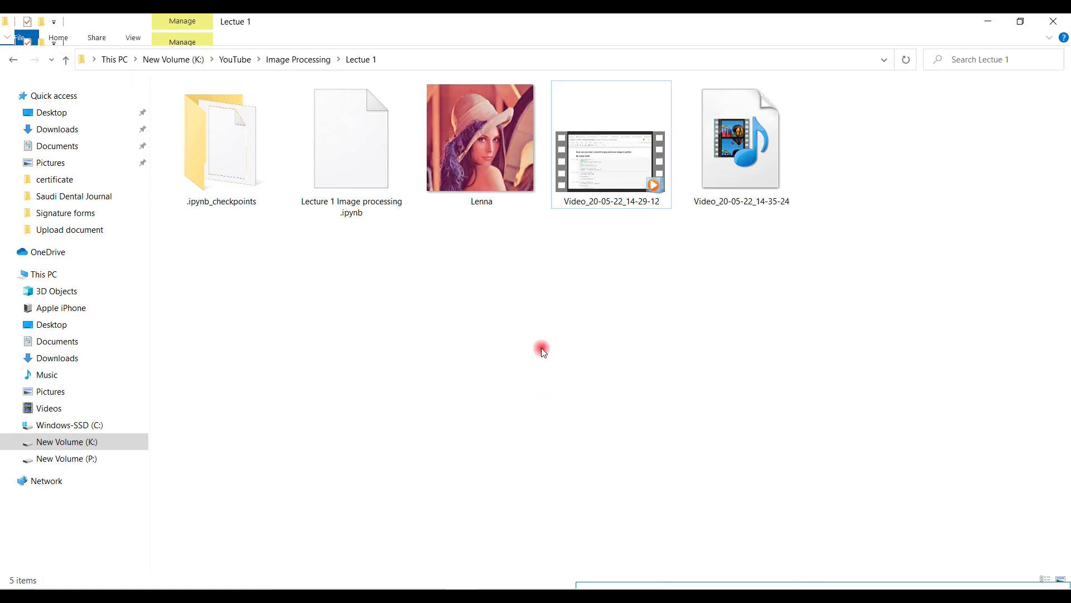
Refresh the Lecture 1 folder, confirming it still holds five items with no grayscale copy
right_click(542, 349)
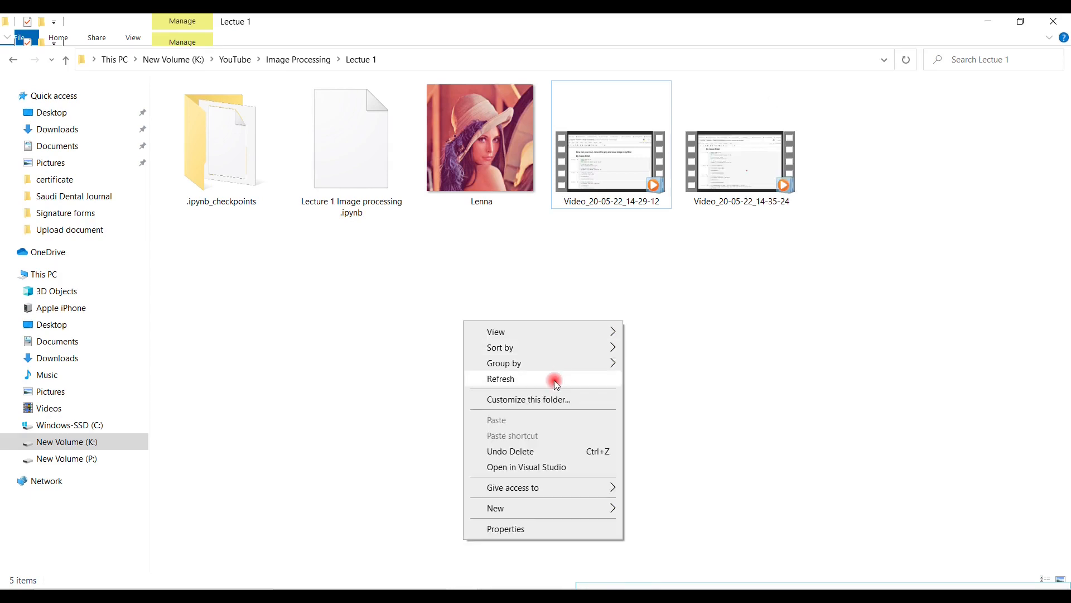
click(511, 379)
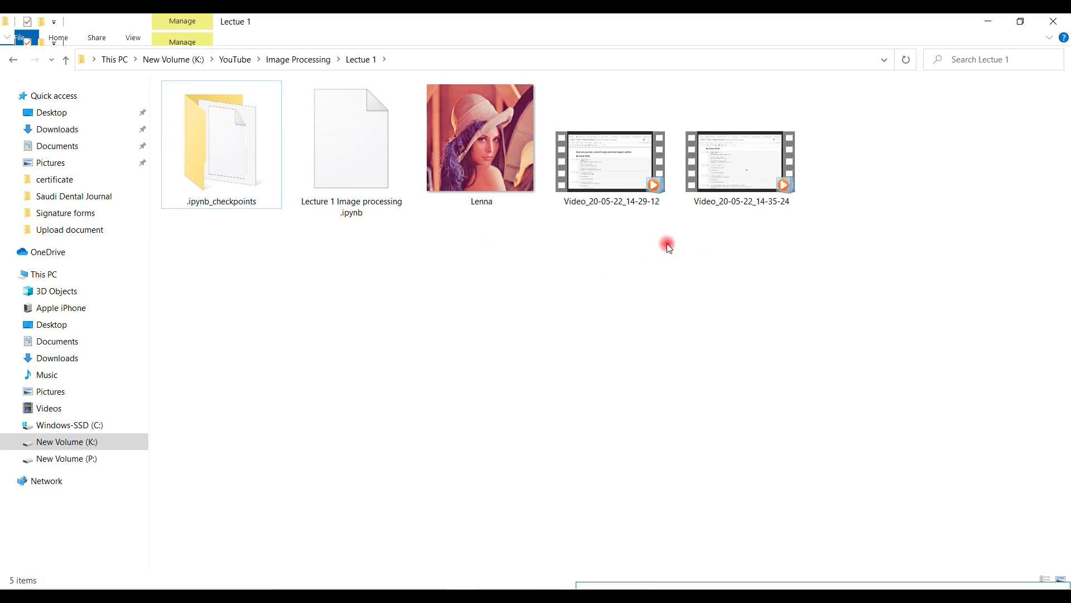
mouse_move(898, 275)
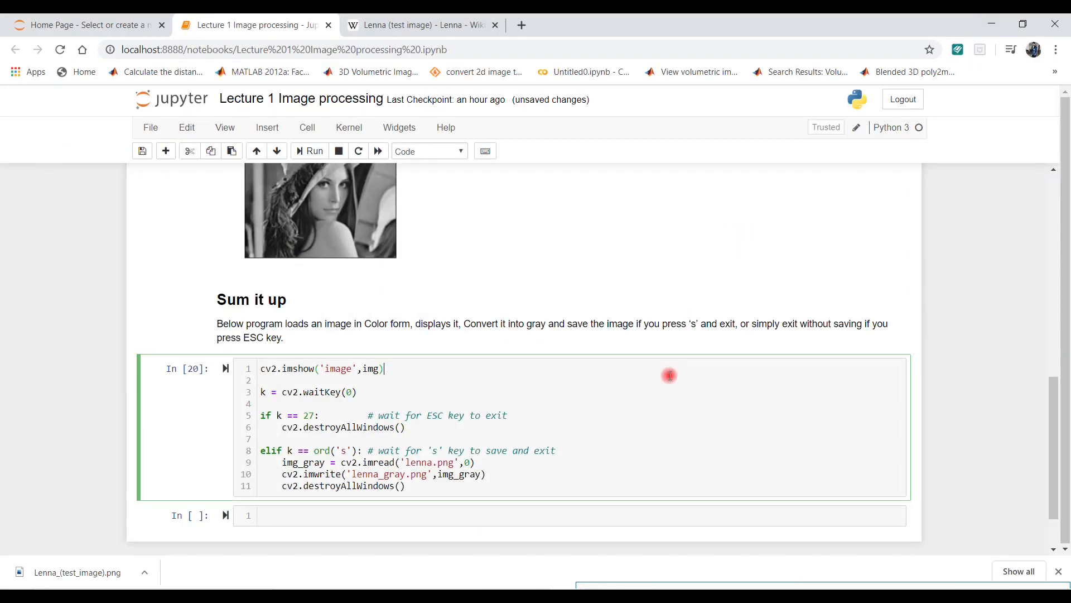
mouse_move(672, 380)
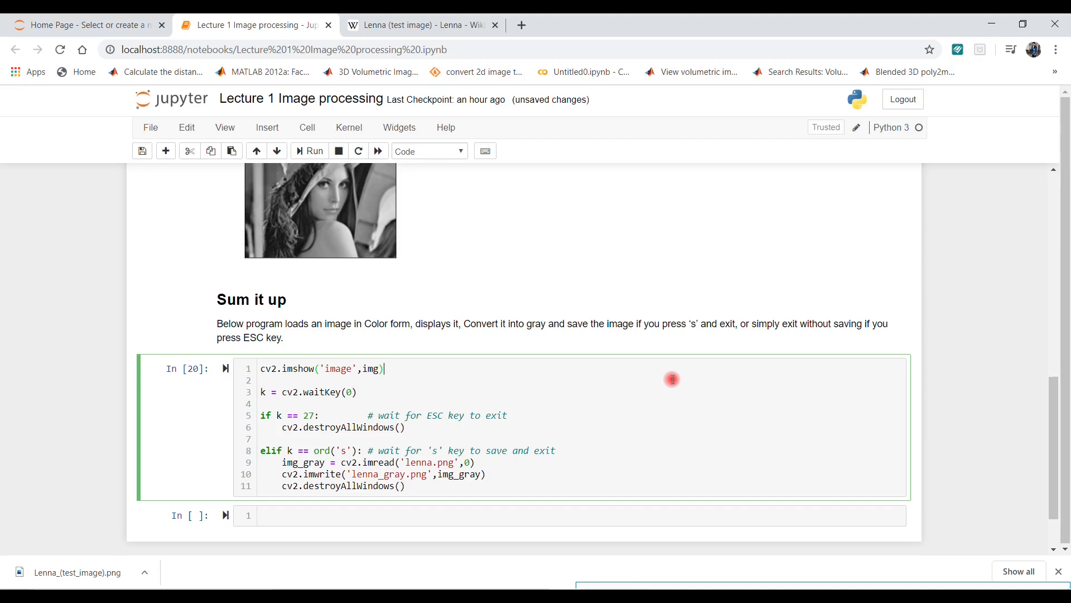
Rerun the save-on-keypress program so the colour Lenna 'image' window reappears
click(308, 150)
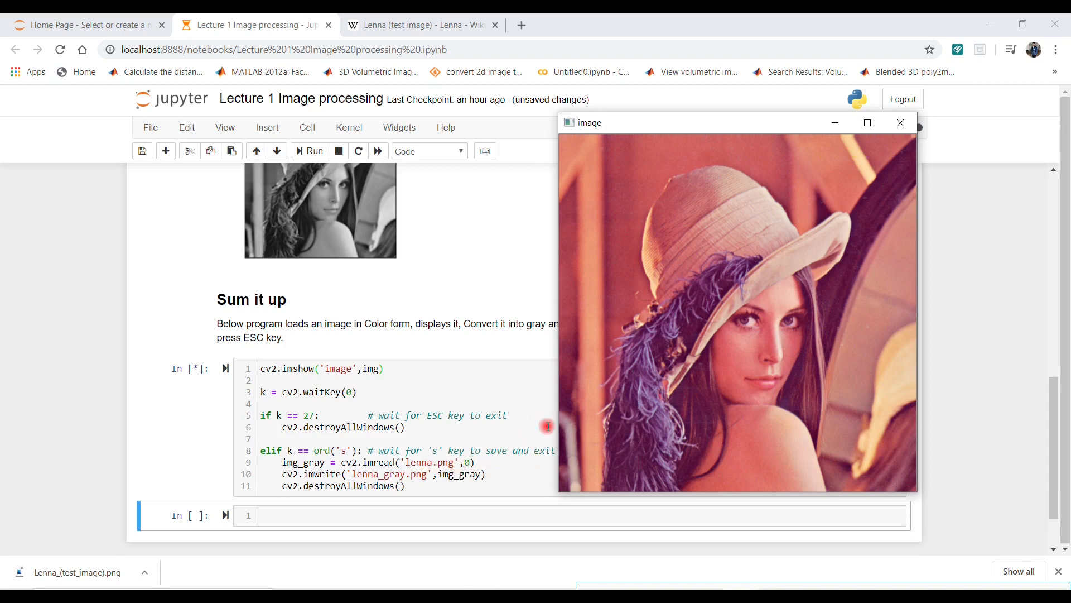
mouse_move(455, 391)
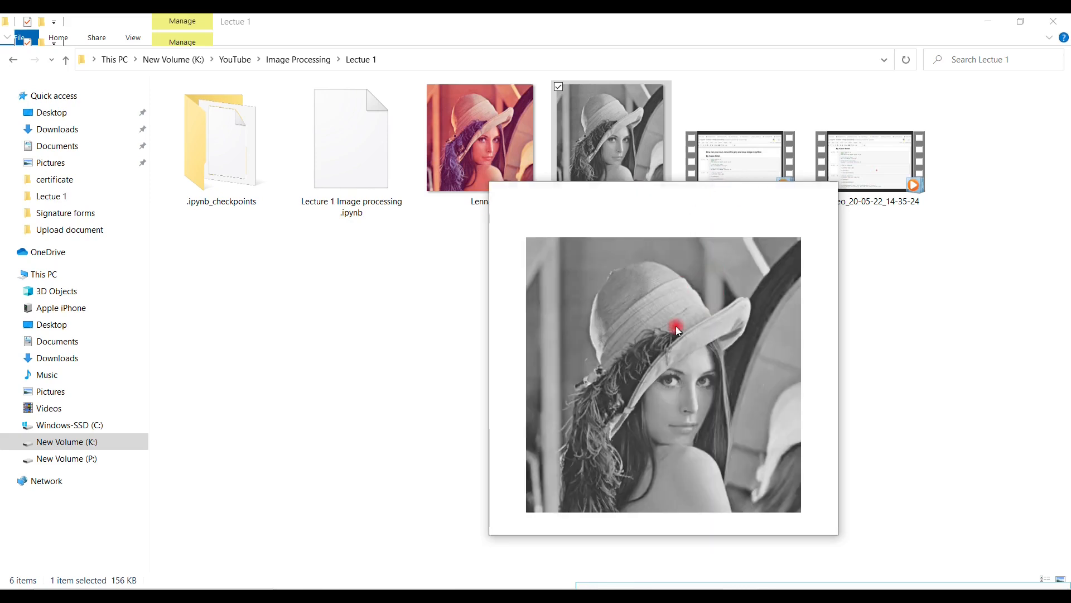
Preview the newly saved lenna_gray.png file in the Lecture 1 folder
click(989, 20)
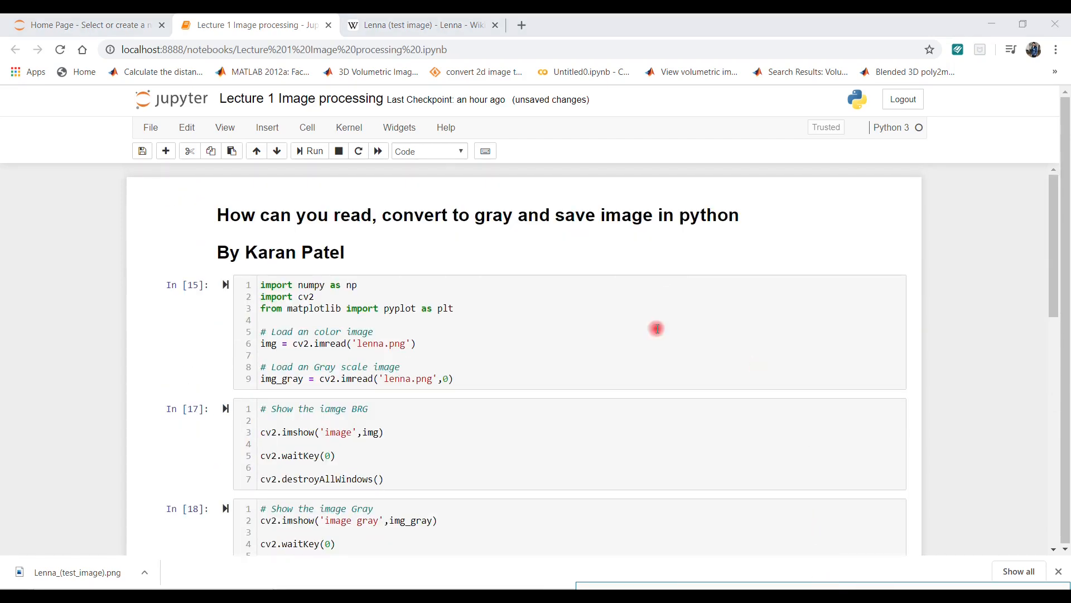
scroll(down, 3)
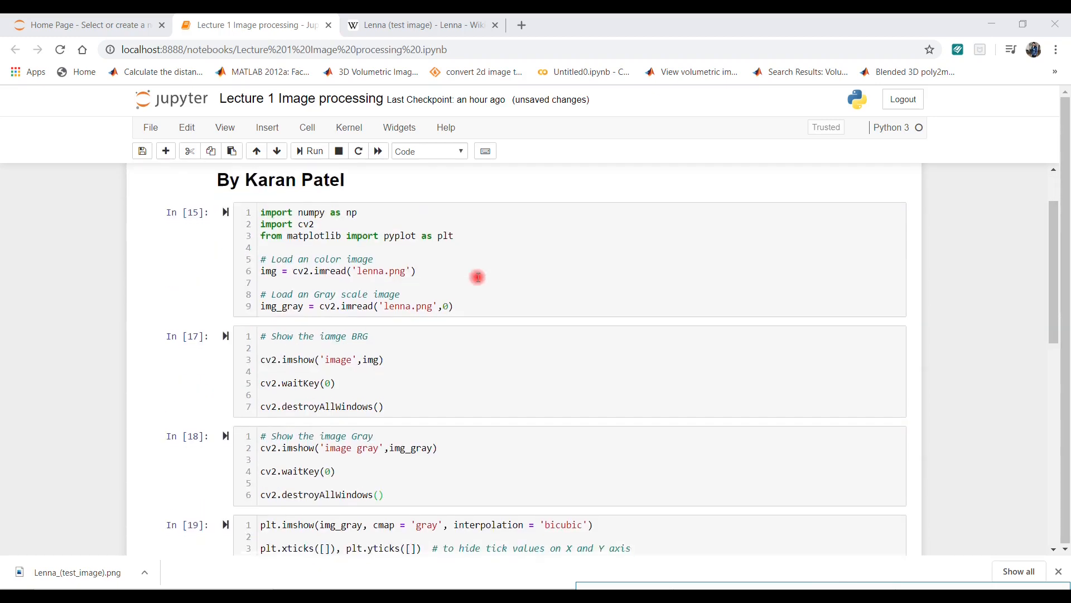
scroll(down, 3)
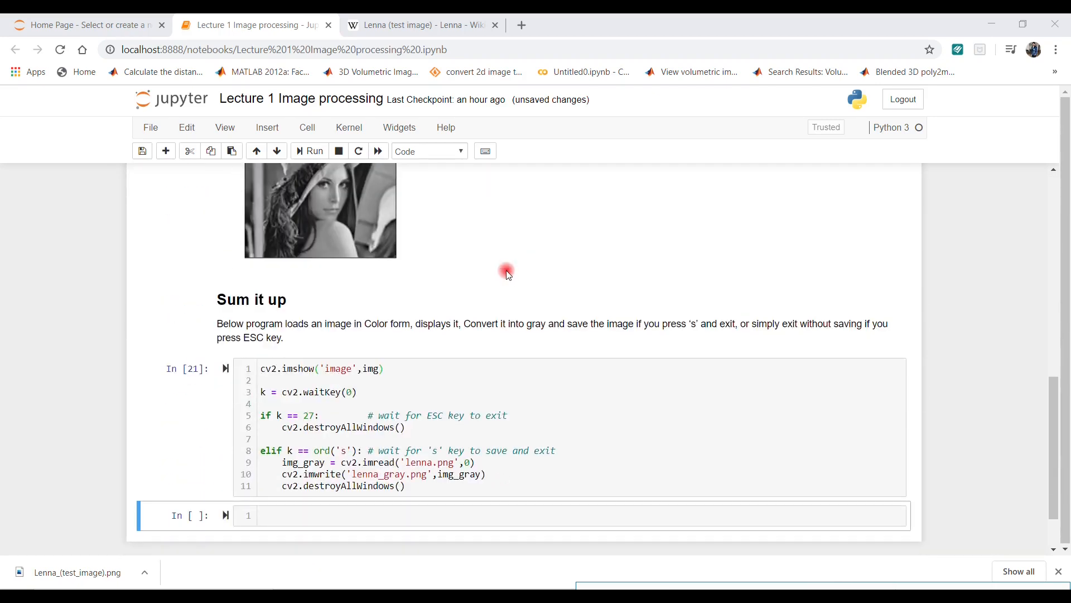